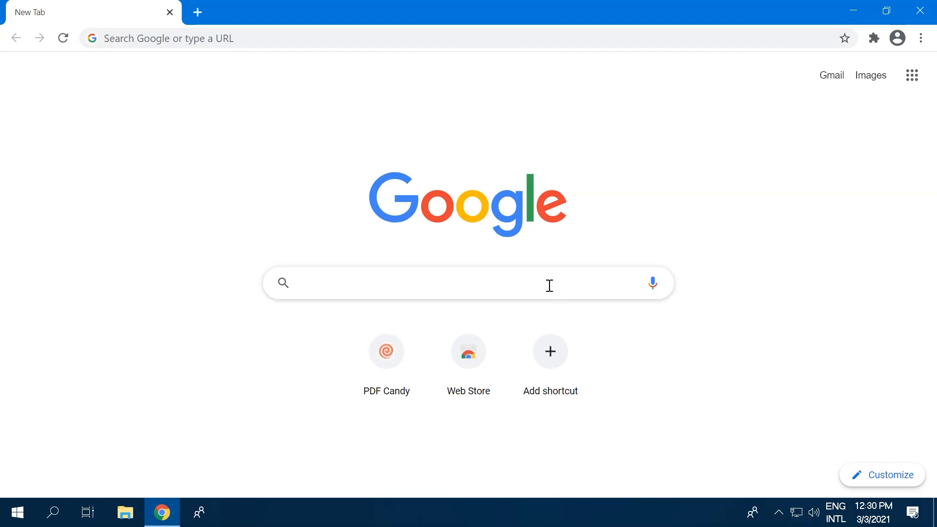
- Search 'pdfcandy', open the PDF Converter and select My PDF from the Desktop
text(pdfcandy)
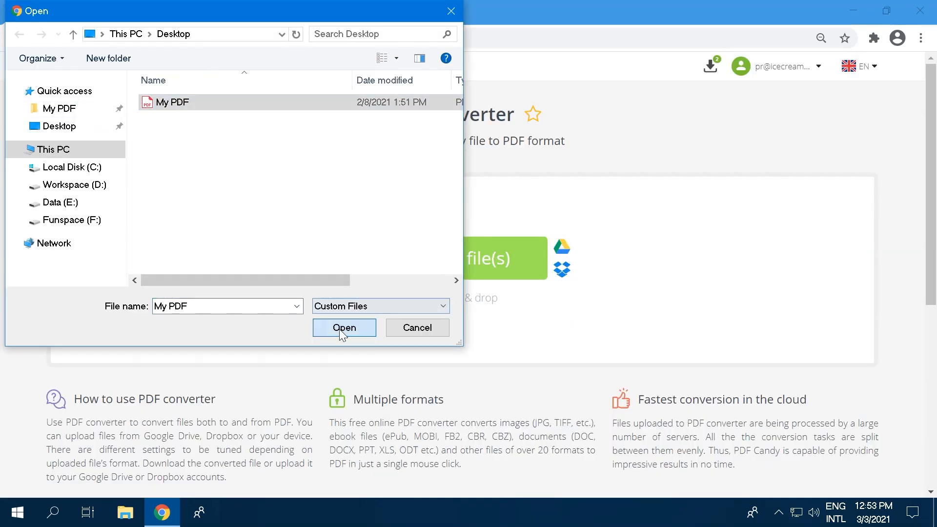
- Upload My PDF into the Add watermark tool, then return to the PDF Candy home page
click(344, 327)
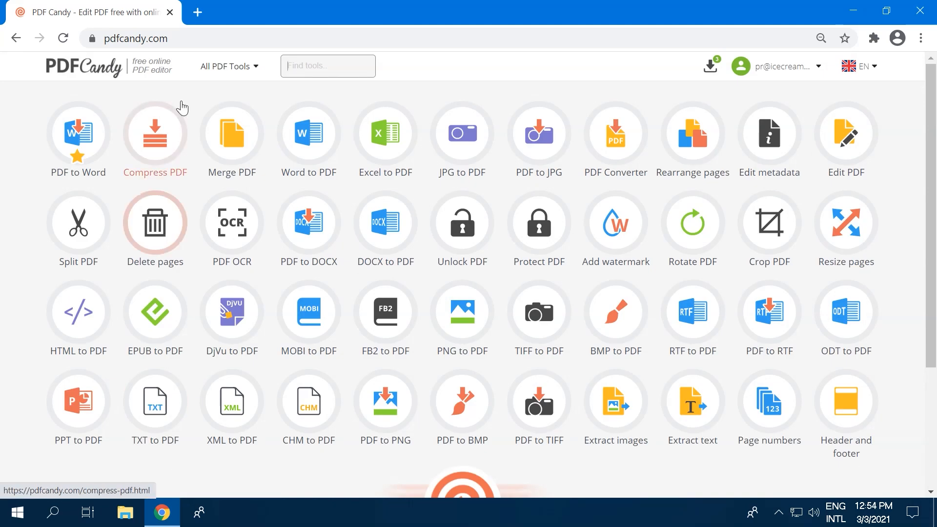
click(615, 221)
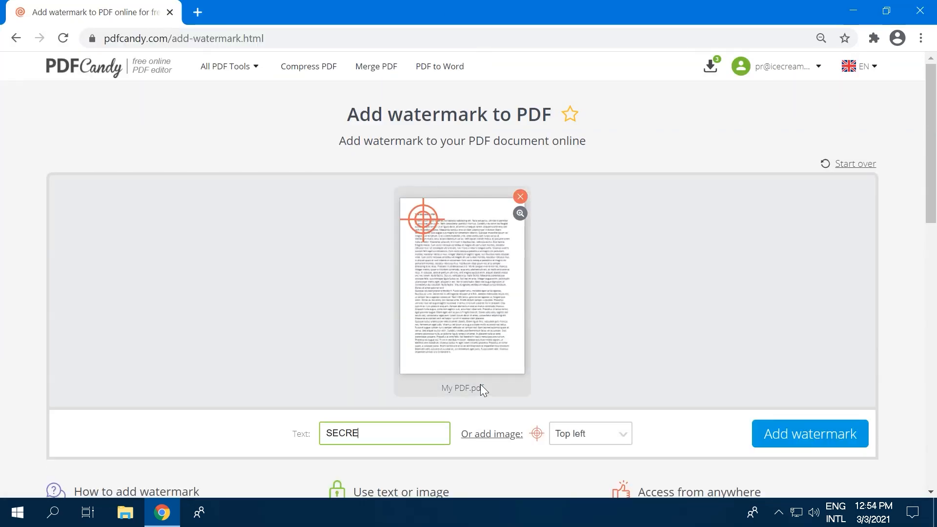
click(809, 433)
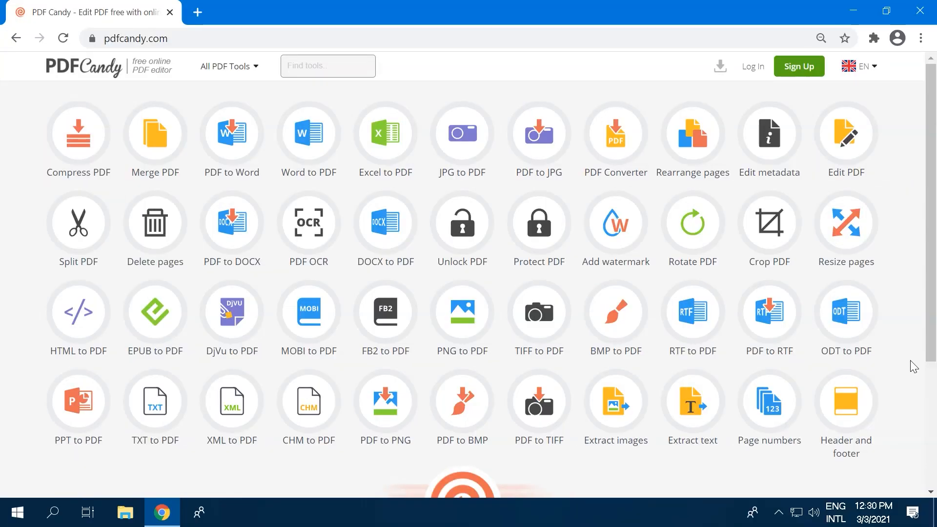
mouse_move(857, 108)
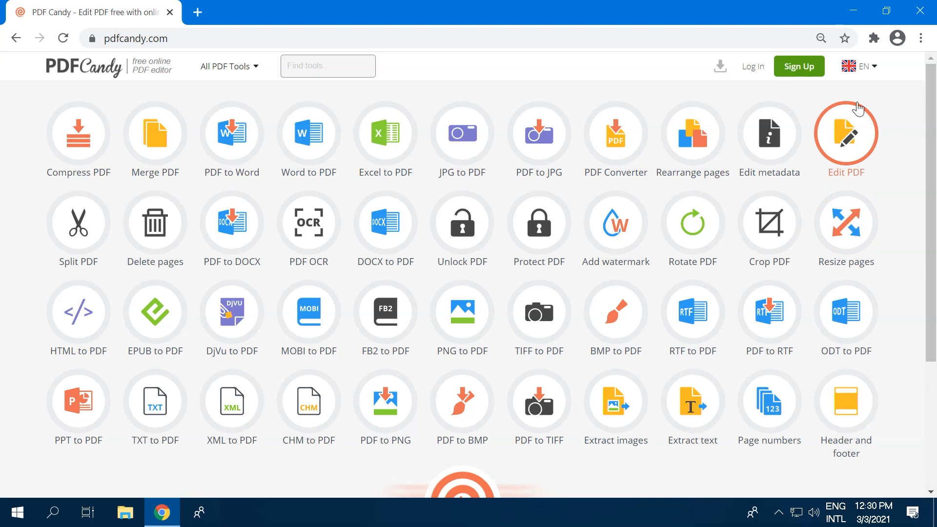
click(857, 65)
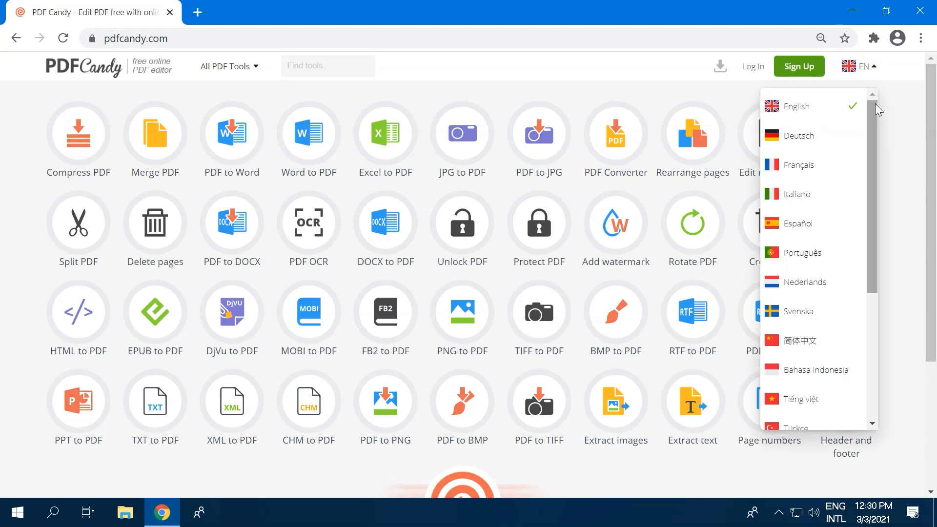
scroll(down, 3)
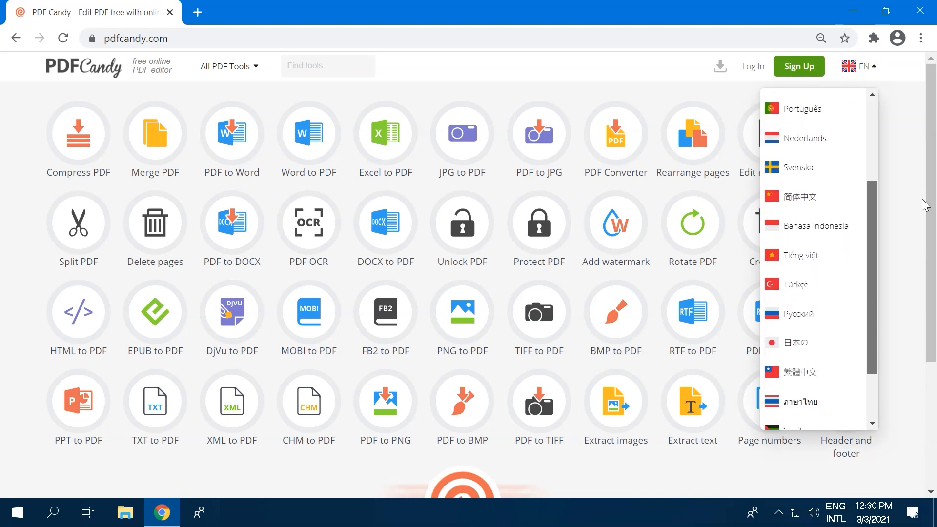
scroll(down, 3)
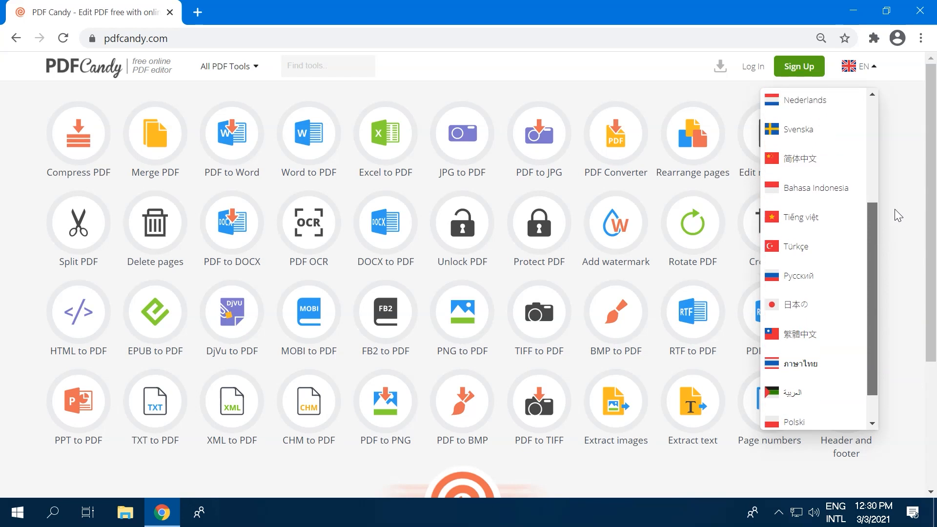
scroll(up, 3)
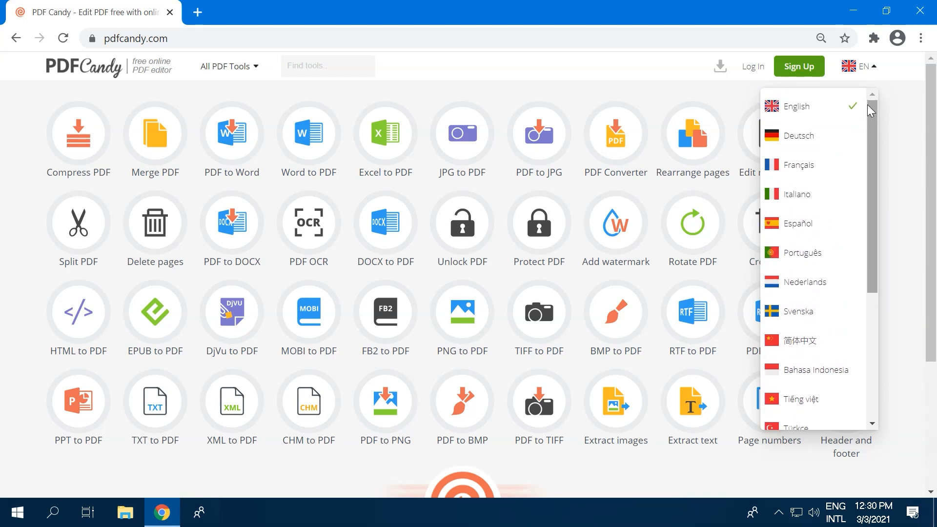
click(795, 106)
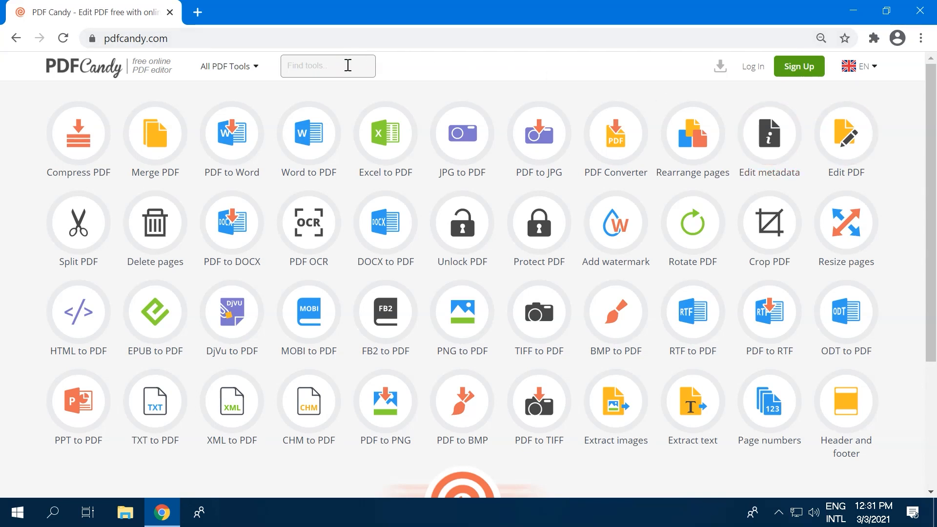
- Search tools for 'word' and open PDF to Word from the All PDF Tools menu
text(word)
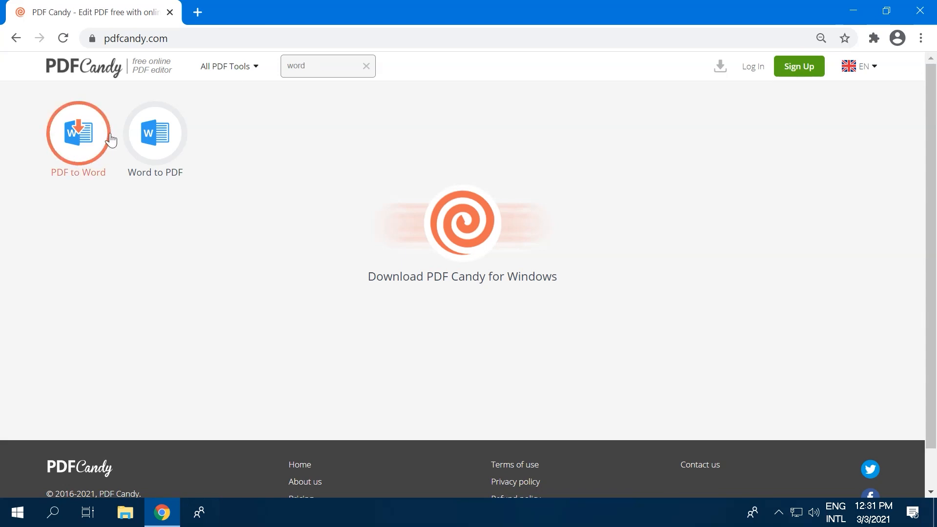
mouse_move(316, 65)
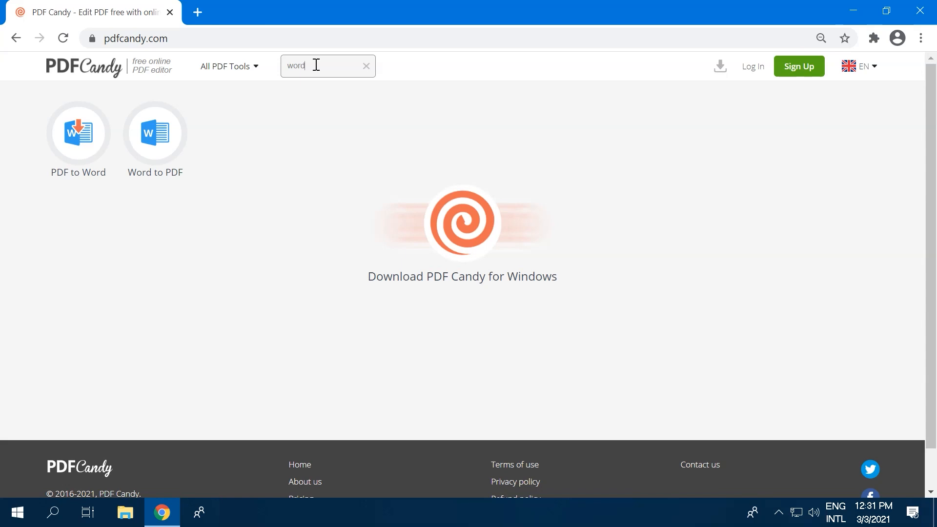
mouse_move(259, 74)
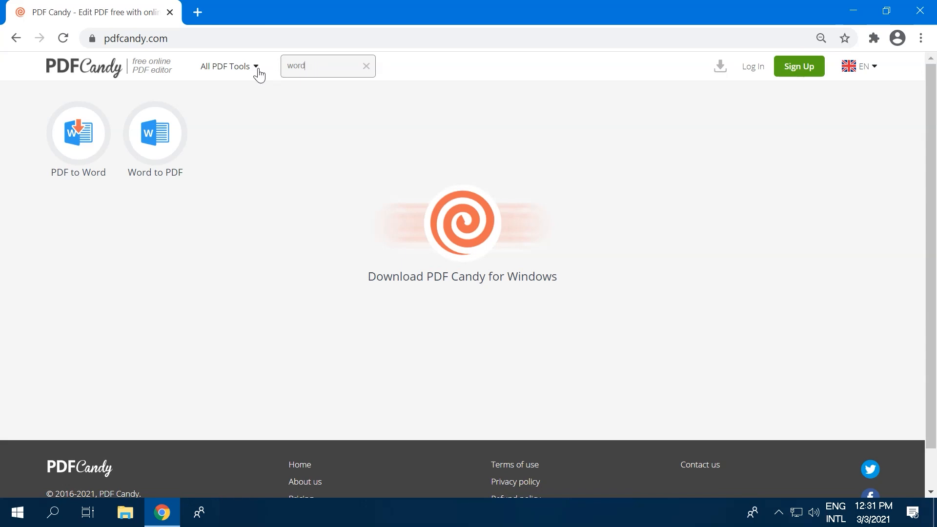
click(226, 66)
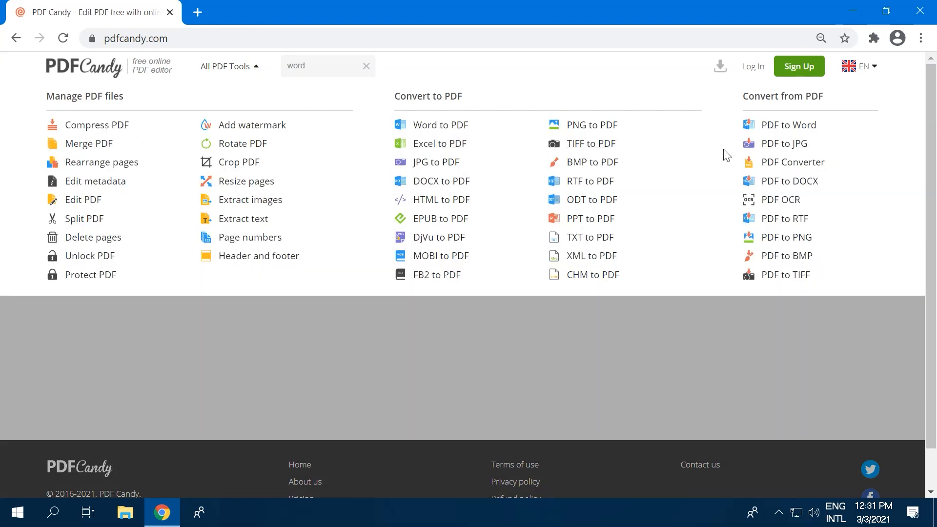
click(790, 124)
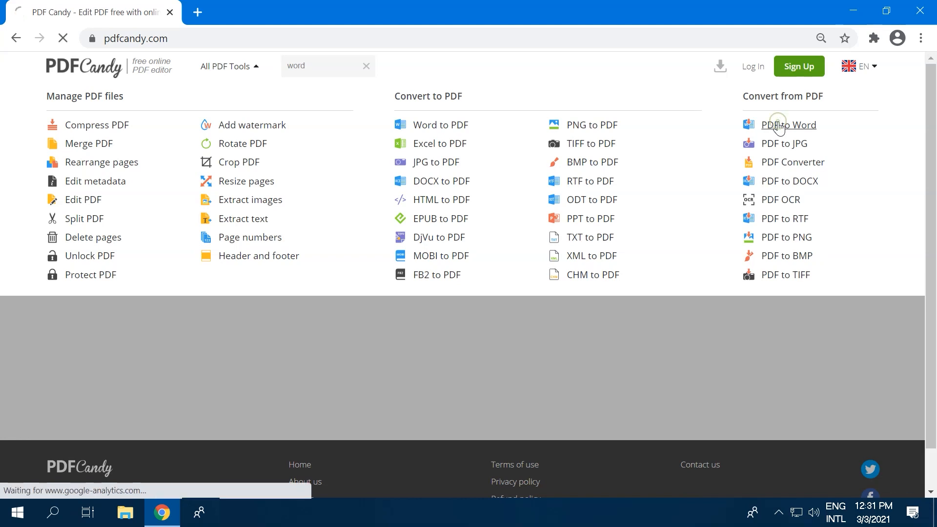
click(788, 125)
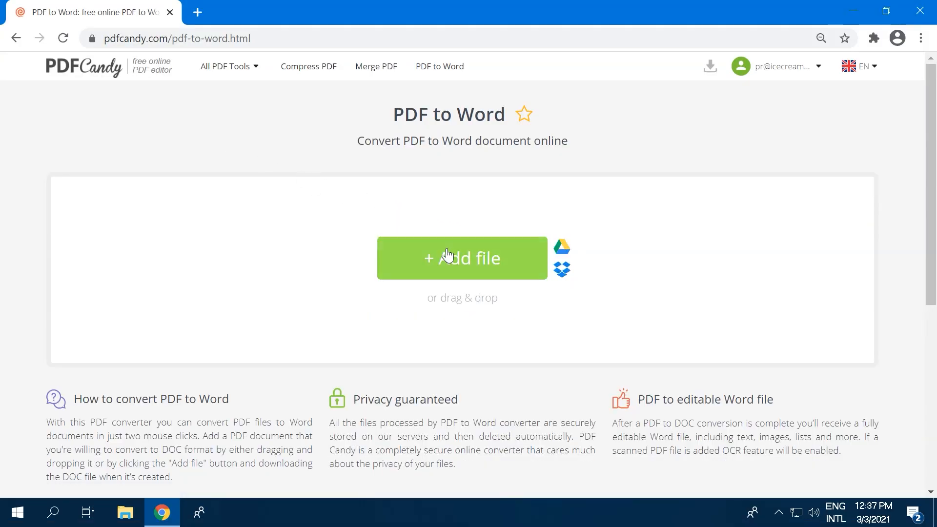
- Convert My PDF to Word and download the resulting My PDF.doc
click(462, 258)
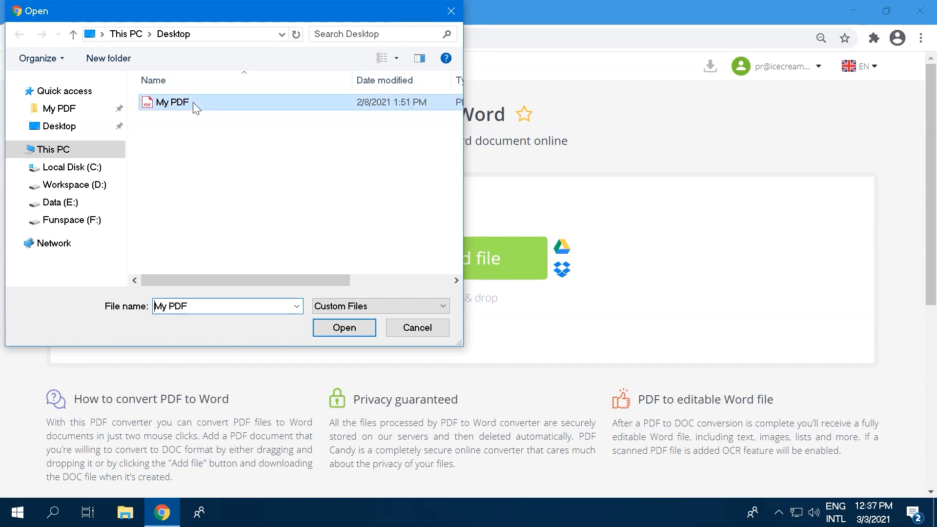
click(344, 327)
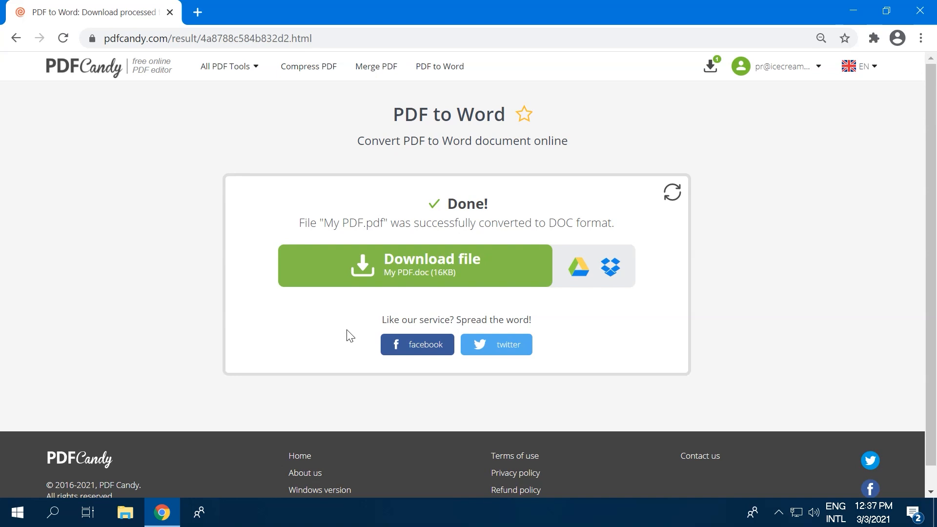
click(415, 265)
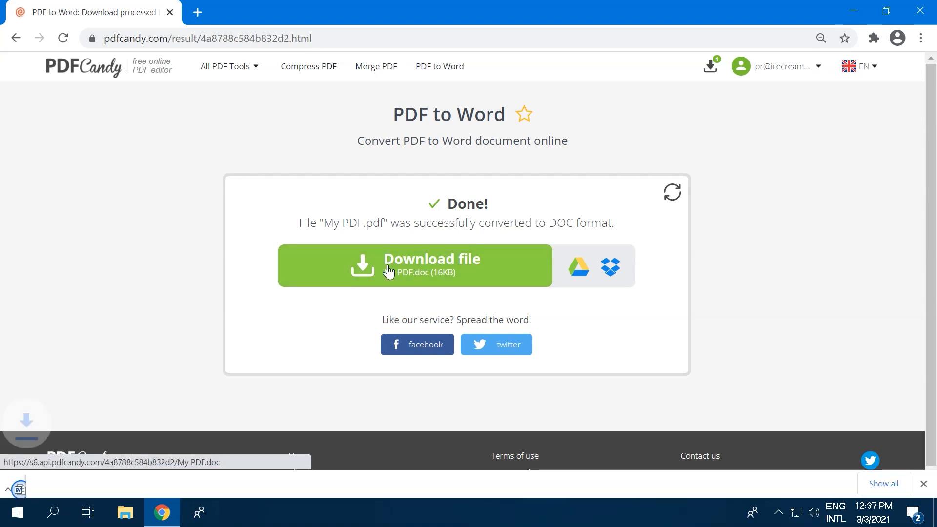
click(414, 265)
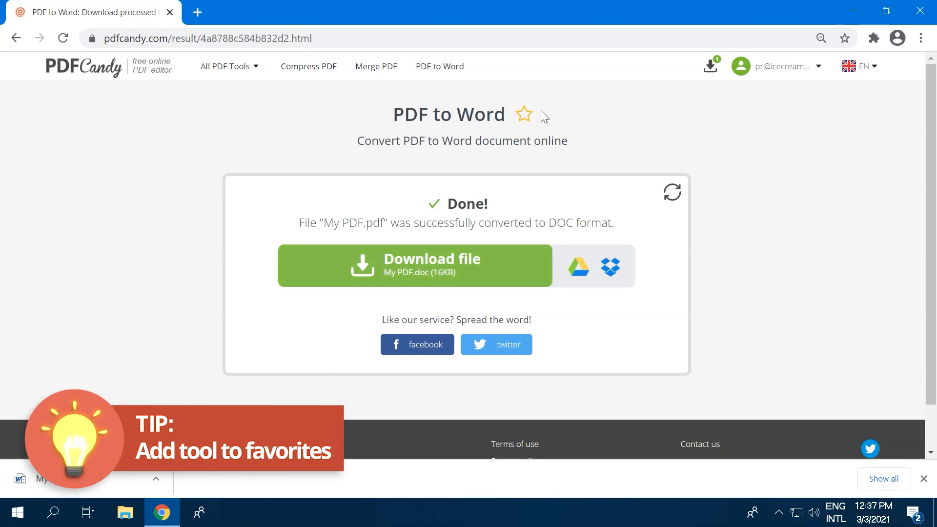
- Favourite PDF to Word, visit Compress PDF, and show Last Files with My PDF.doc
click(524, 114)
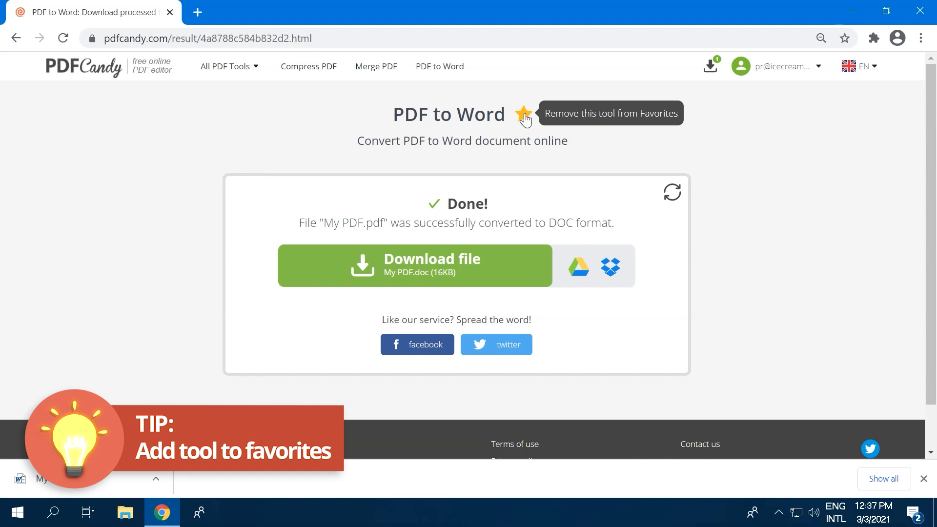
mouse_move(75, 67)
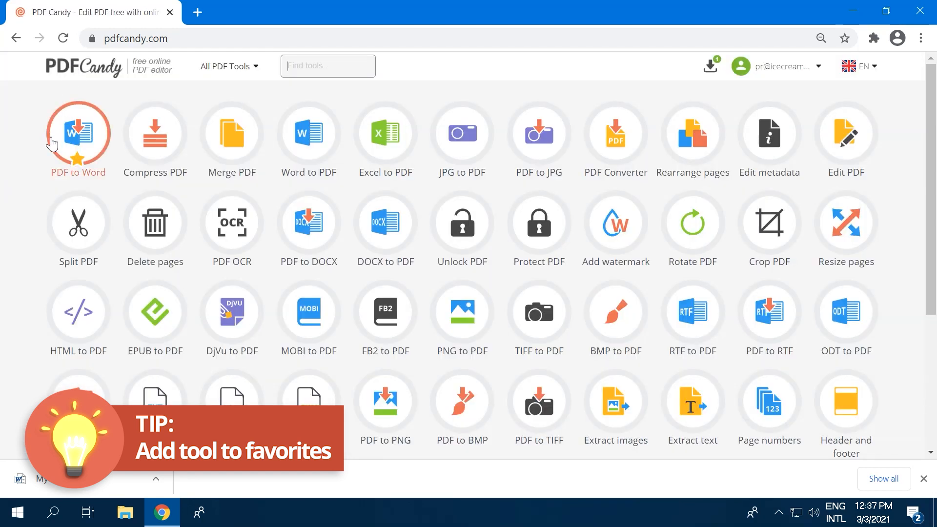
mouse_move(117, 120)
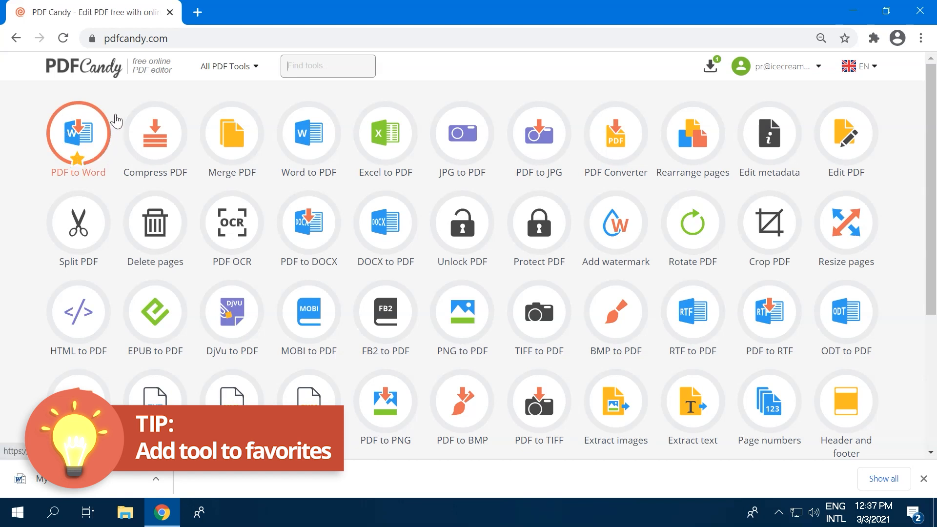
click(154, 139)
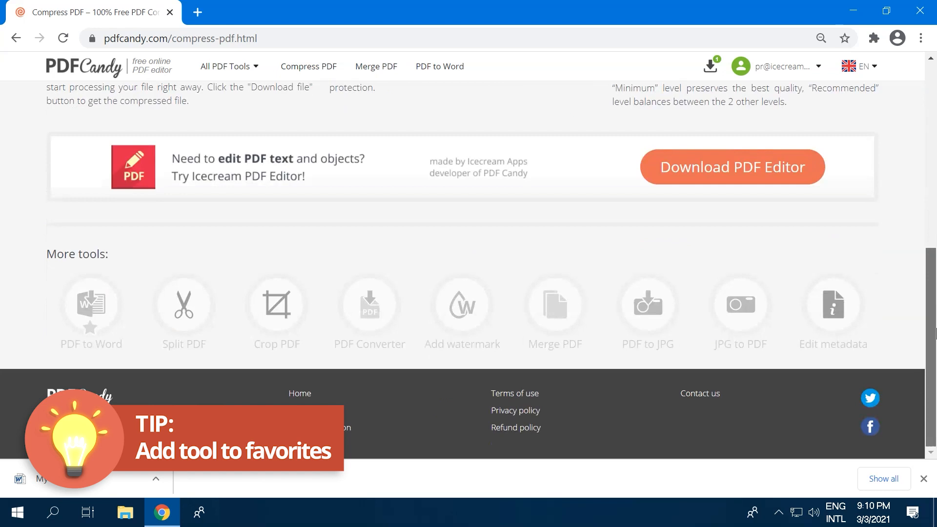
mouse_move(91, 306)
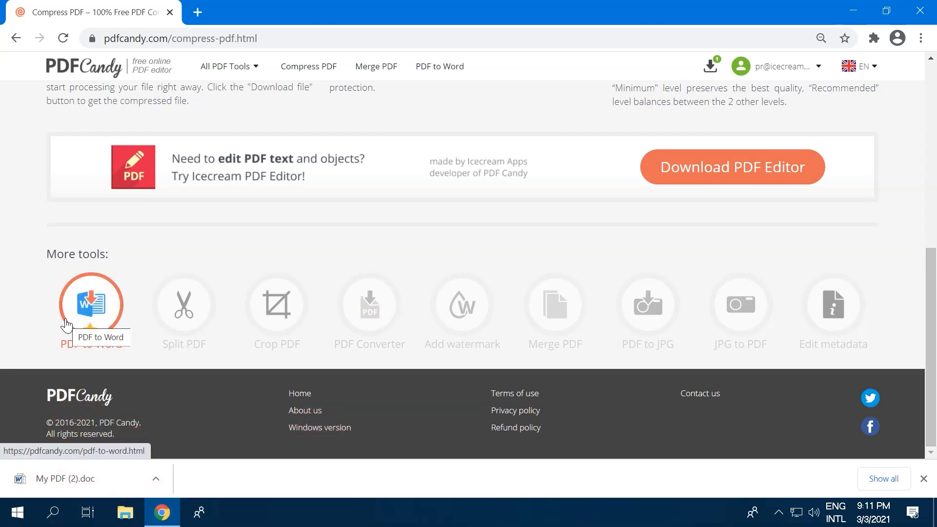
mouse_move(603, 104)
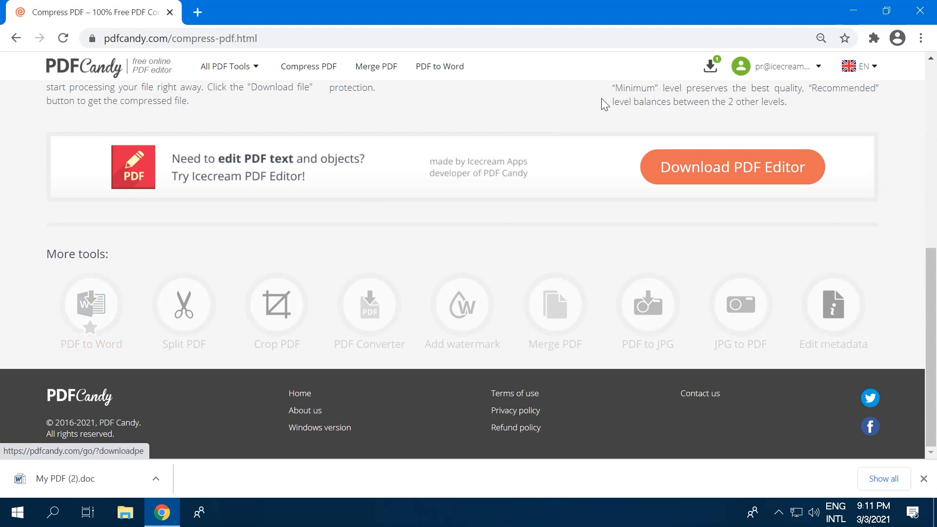
click(711, 65)
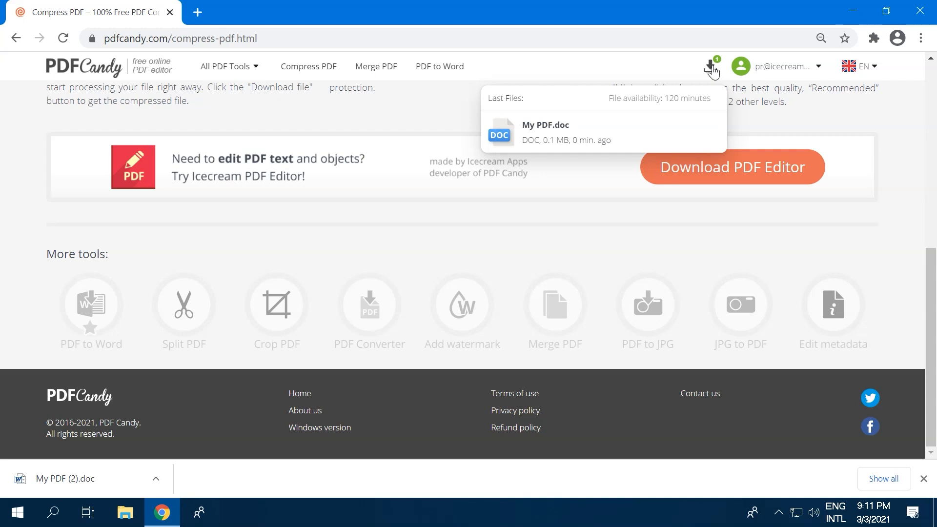
- View the account's My Files list showing My PDF.doc, then return to the tools home page
click(780, 66)
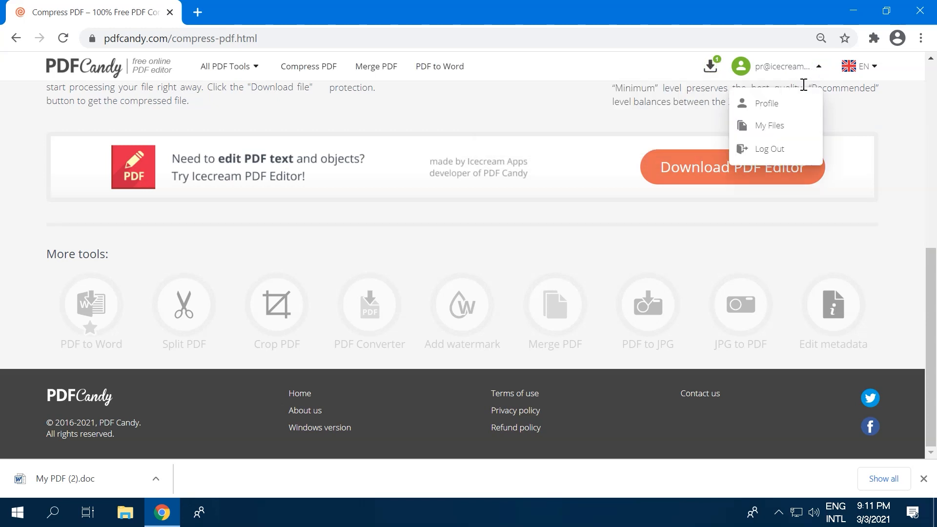
click(768, 125)
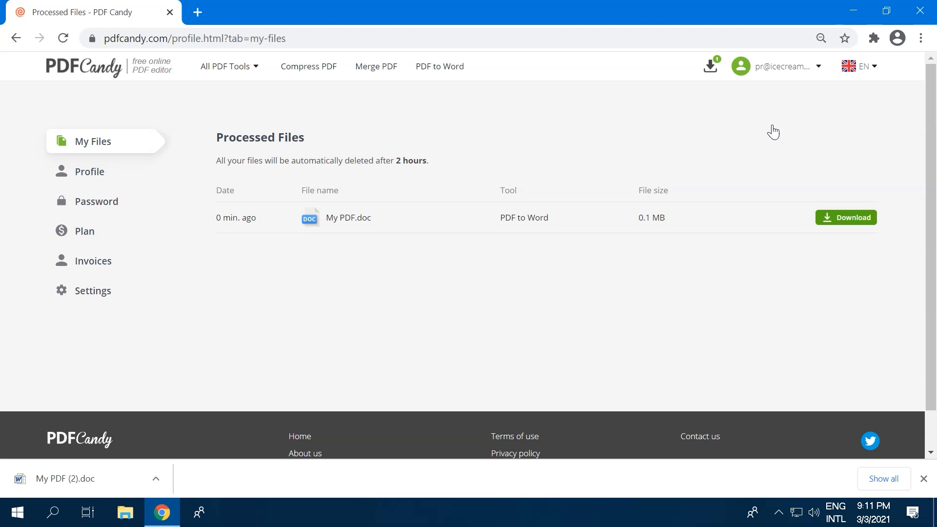
click(83, 66)
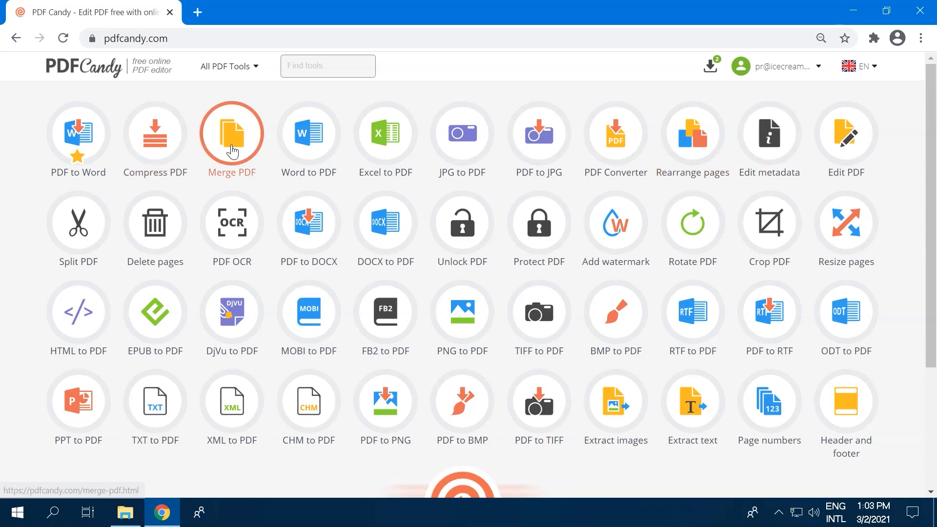
- Merge PDF Files 1–4, Pic 1 and Pic 2, sorted alphabetically, into one PDF
click(231, 133)
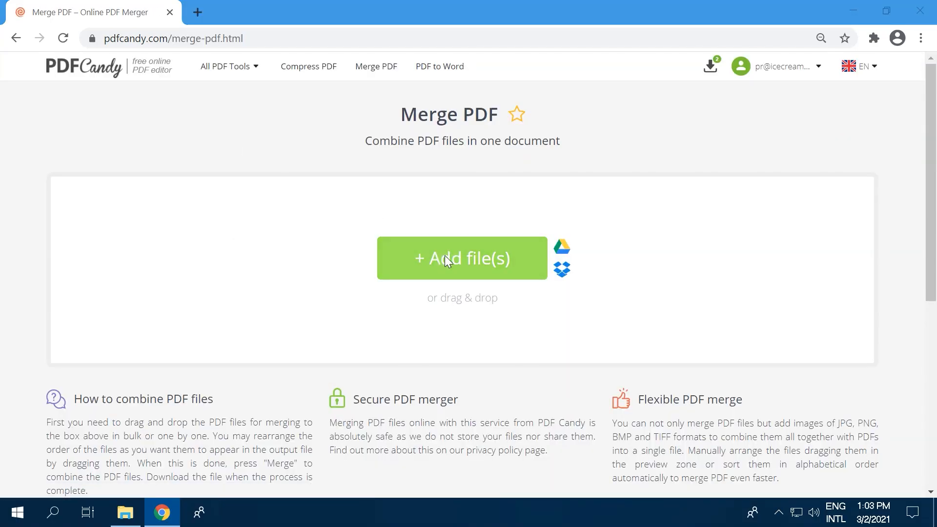
click(462, 258)
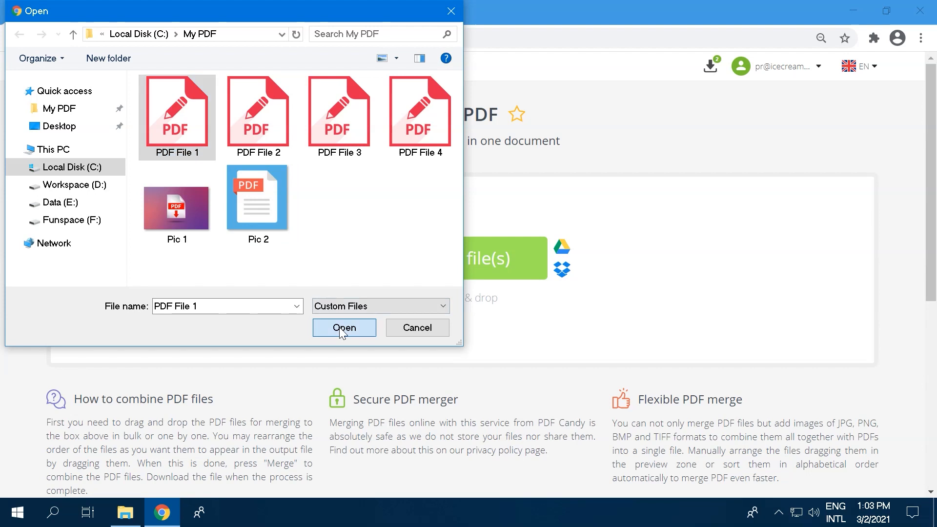
click(344, 328)
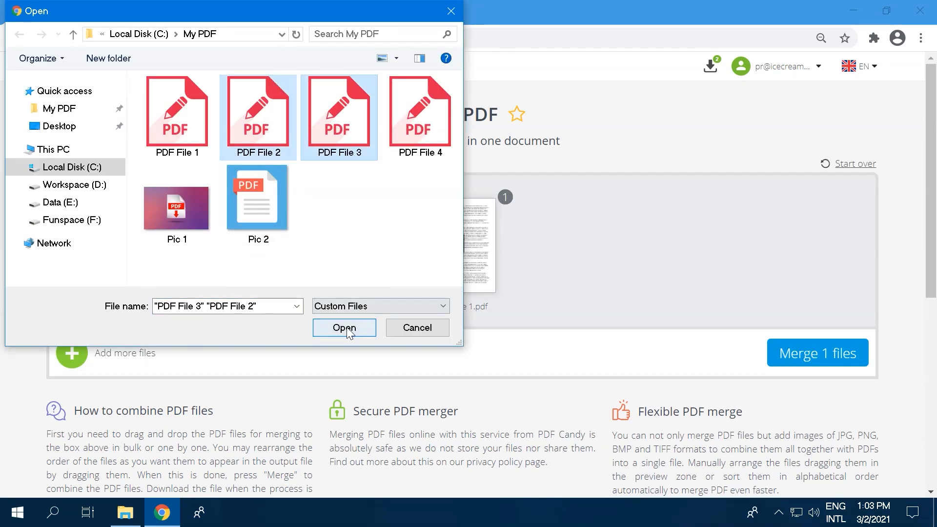
click(343, 327)
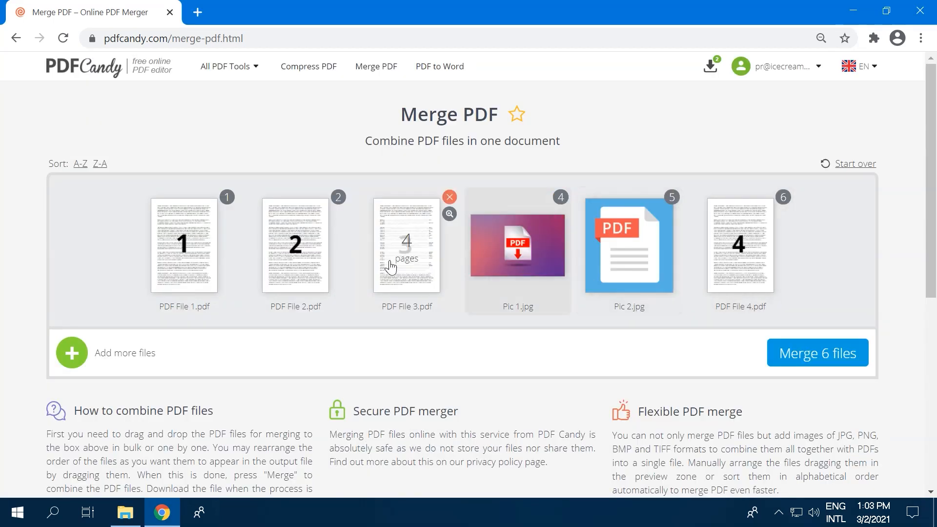
click(79, 163)
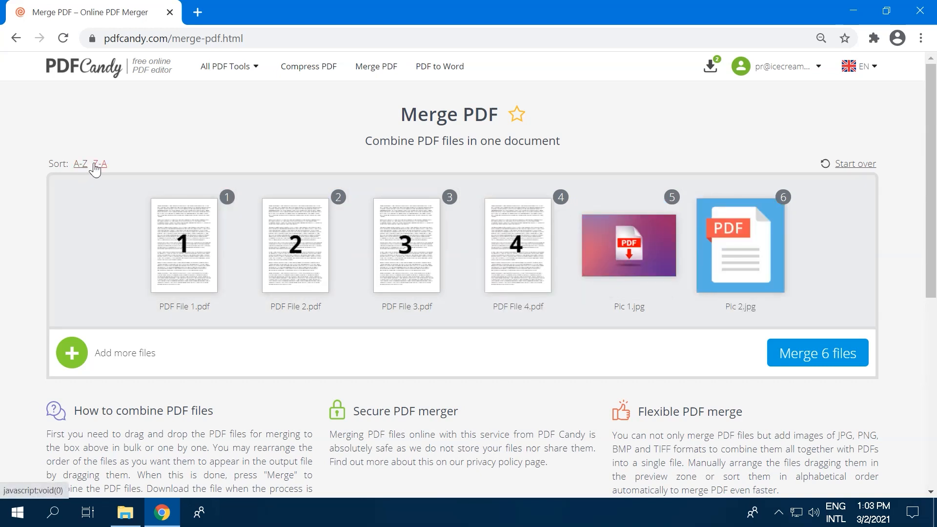
click(100, 164)
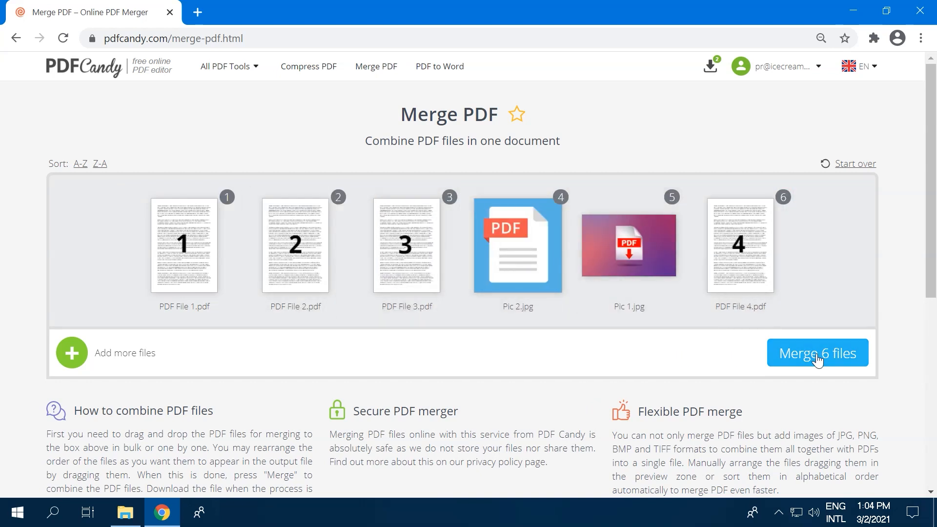
click(817, 352)
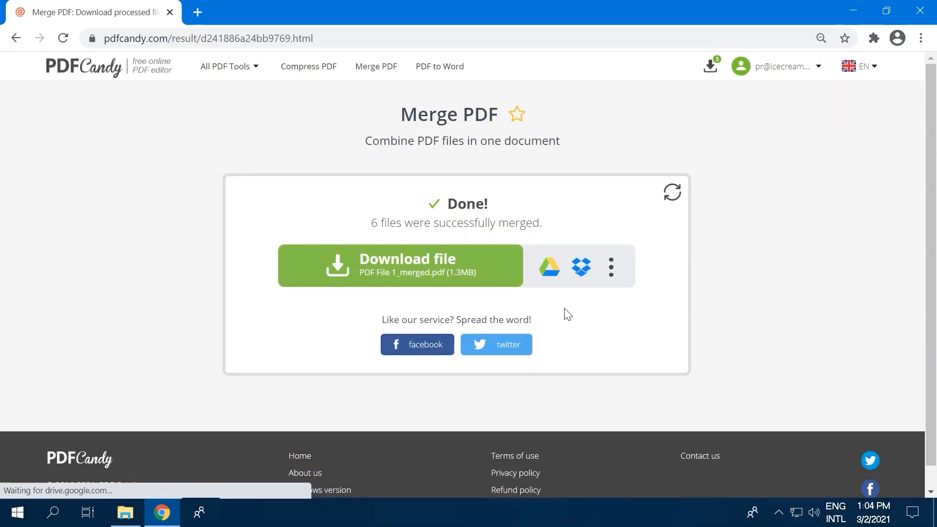
- Download PDF File 1_merged.pdf and scroll through its 21 pages
click(401, 266)
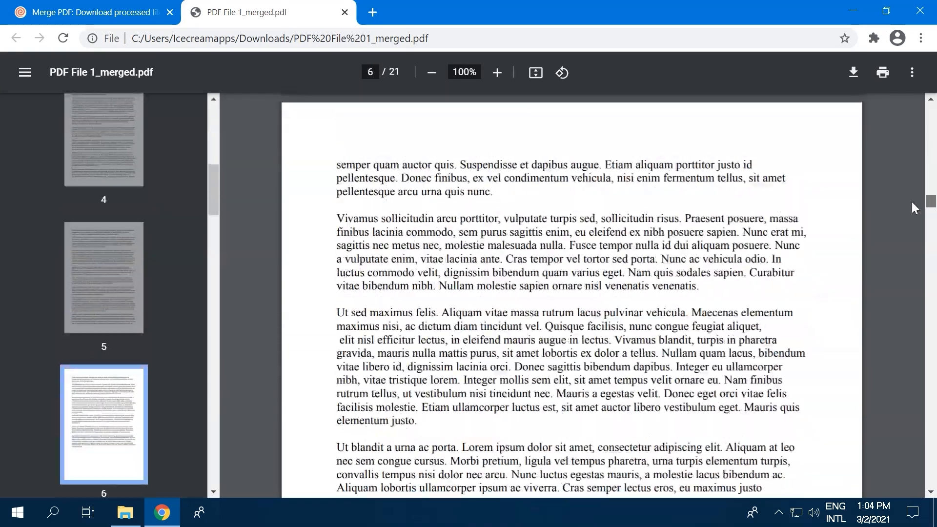
scroll(down, 3)
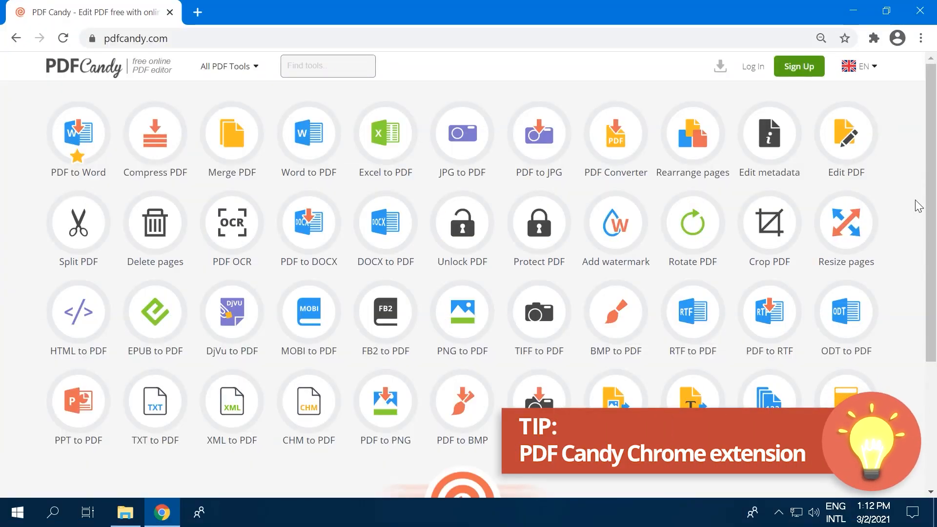
mouse_move(29, 80)
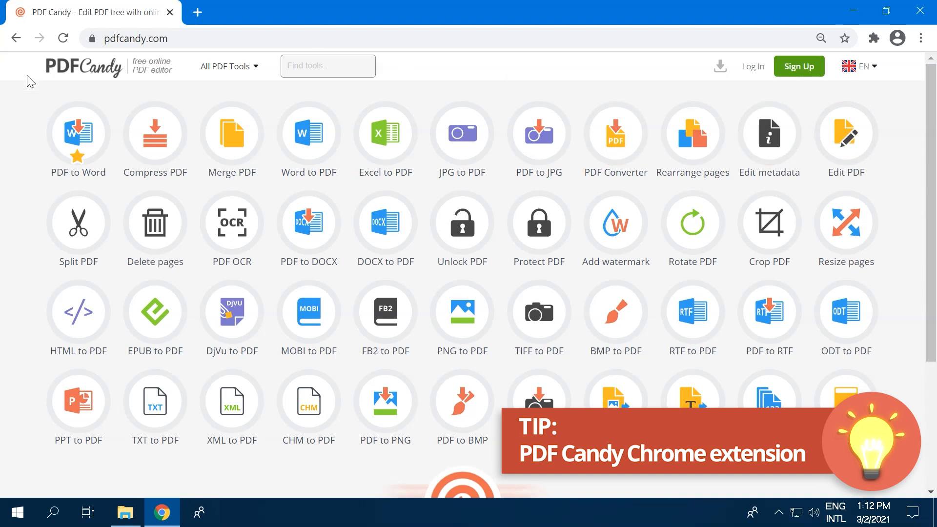
- Open PDF to Word from the home page and choose Yes, install on the extension pop-up
click(78, 132)
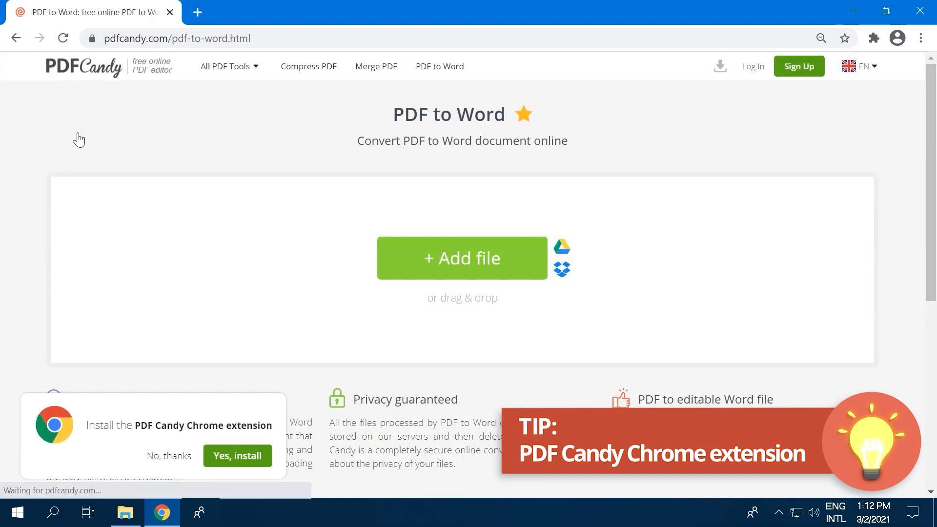
mouse_move(22, 431)
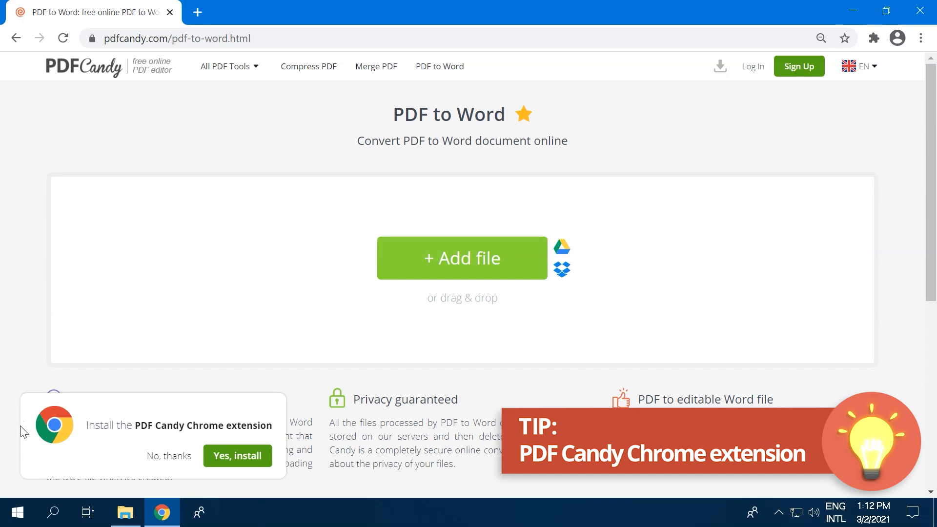
mouse_move(31, 446)
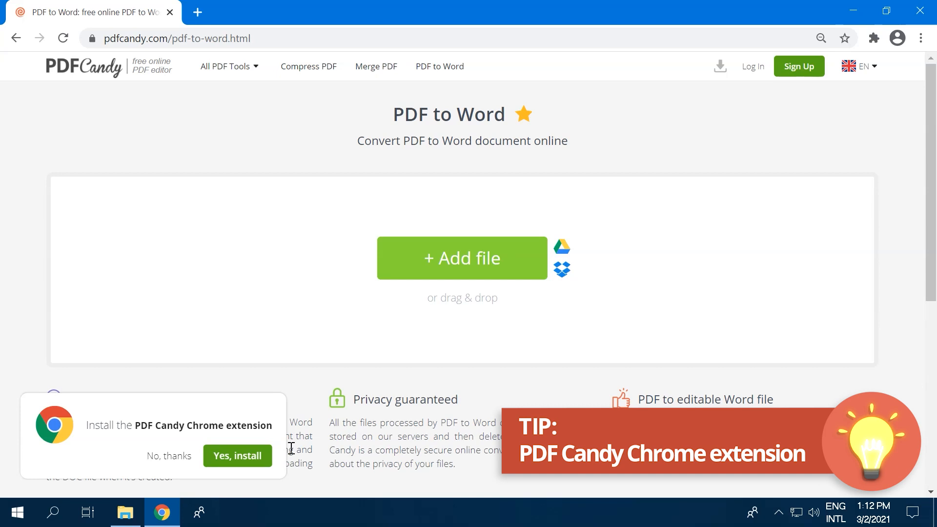
click(236, 456)
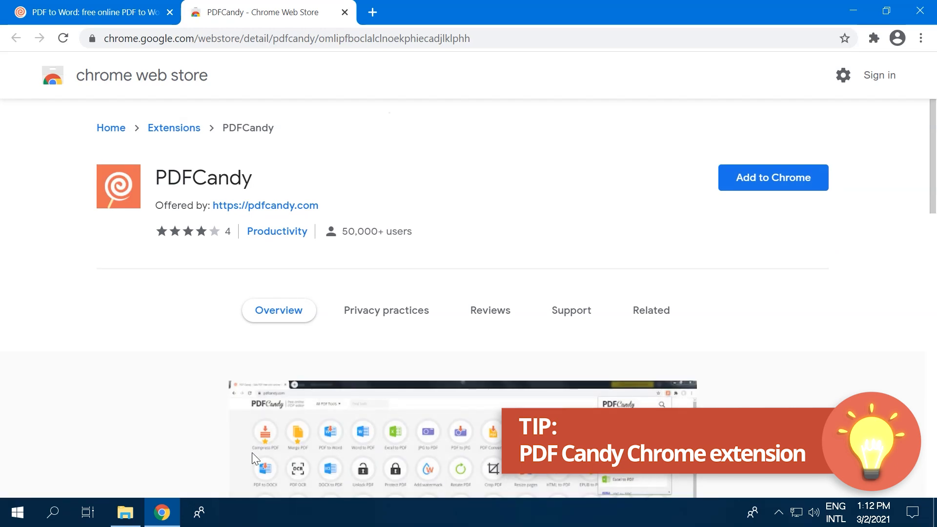
- Add the PDFCandy extension to Chrome, pin it to the toolbar and launch it
click(772, 178)
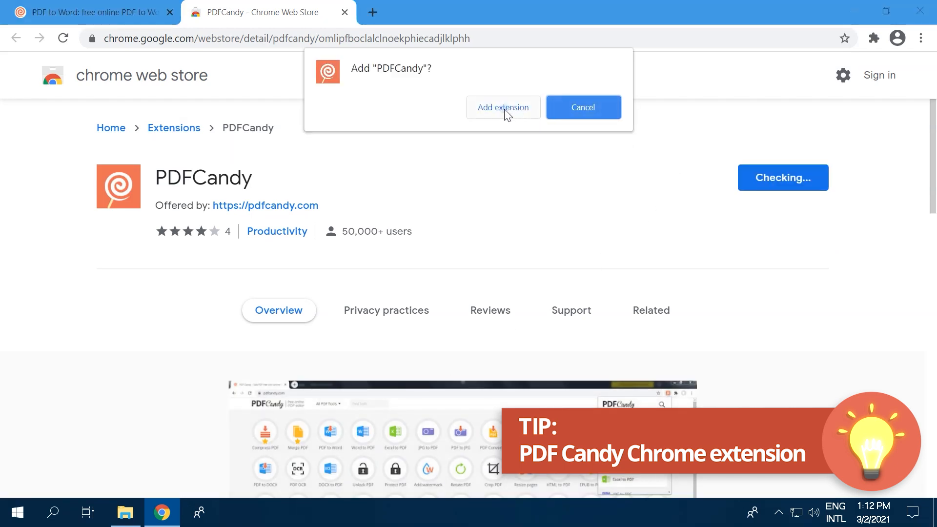
click(503, 108)
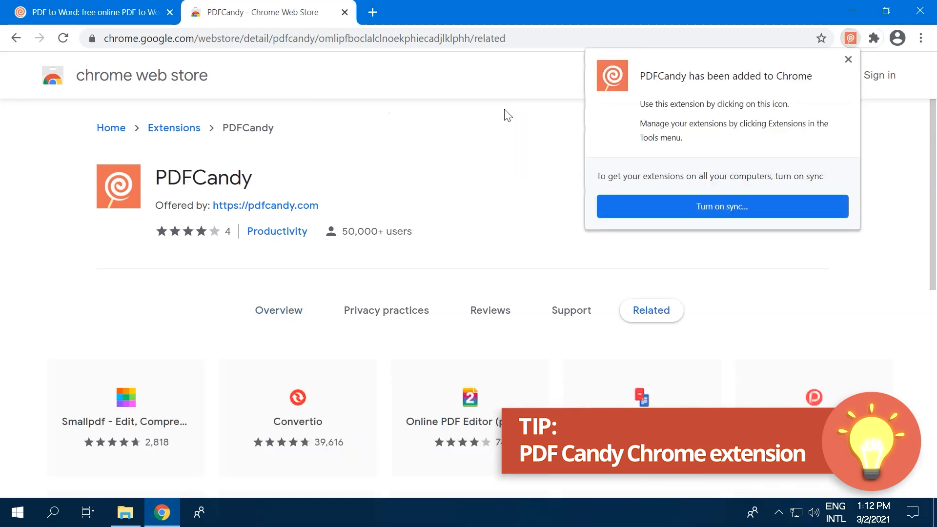
click(847, 59)
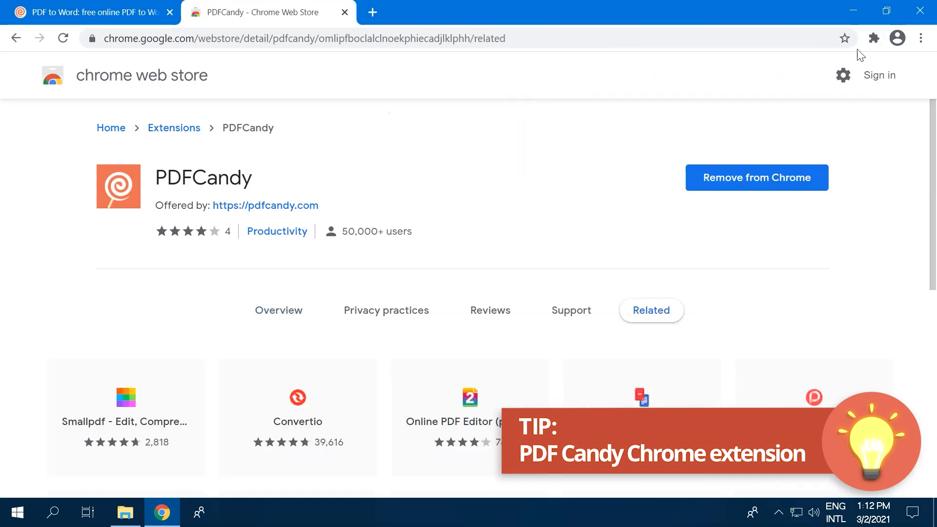
click(872, 38)
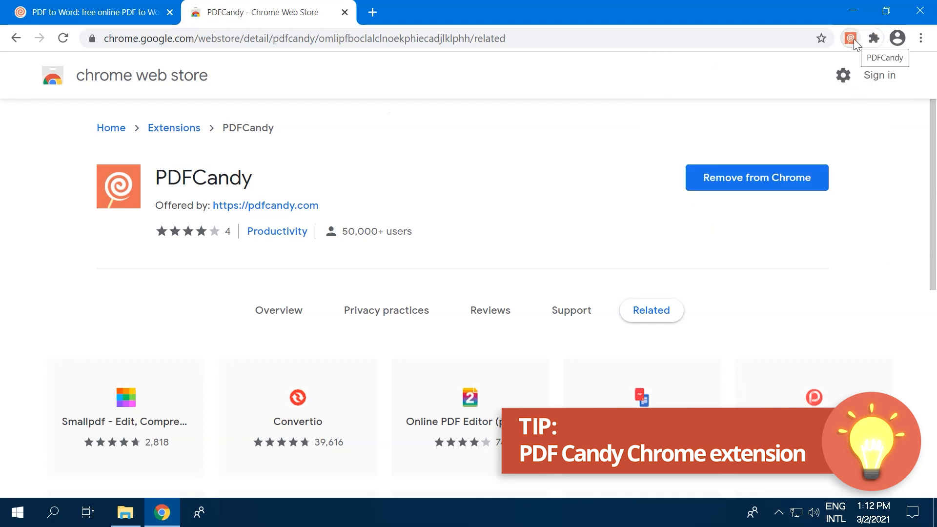
click(849, 38)
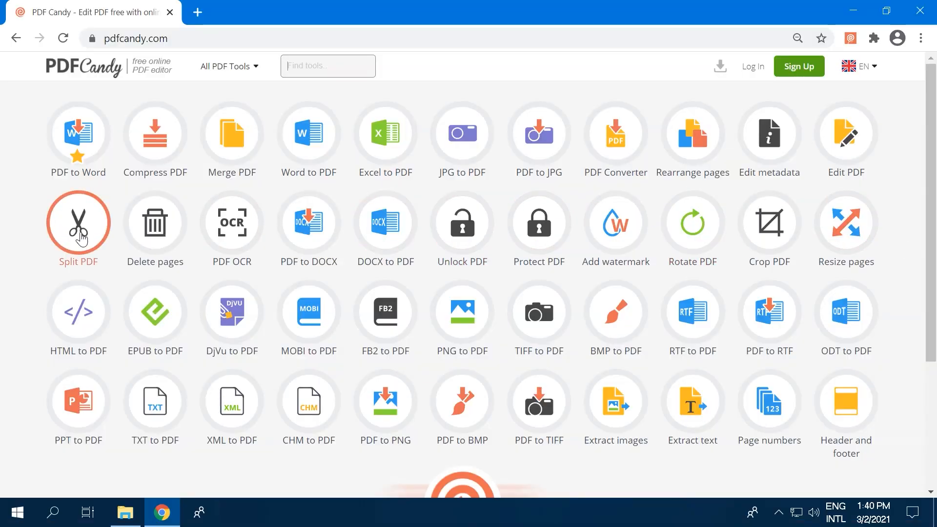
- Load My PDF into Split PDF, then start over and load the 14-page PDF instead
click(78, 223)
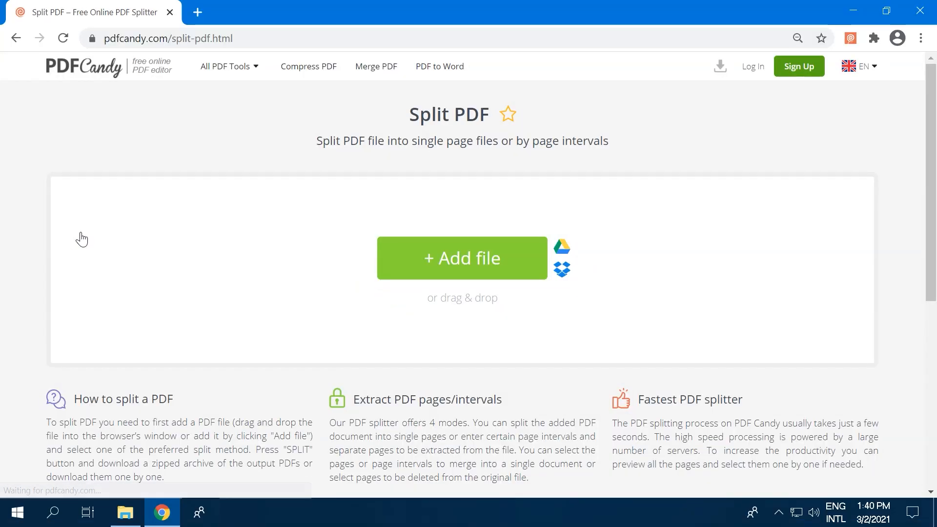
click(461, 257)
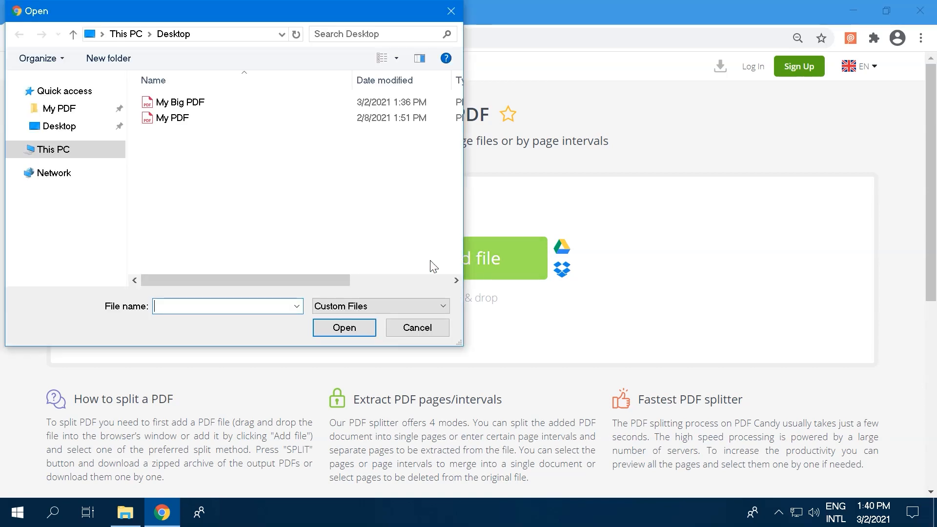
click(176, 117)
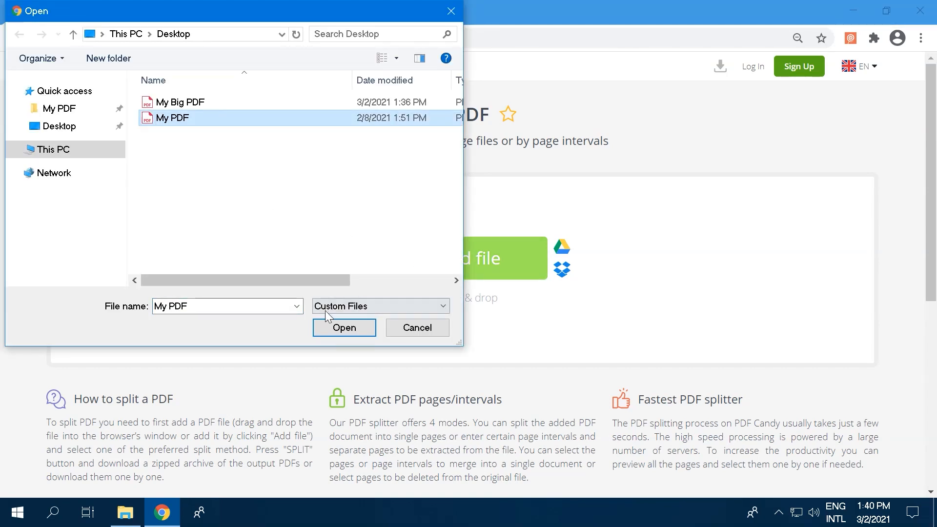
click(344, 328)
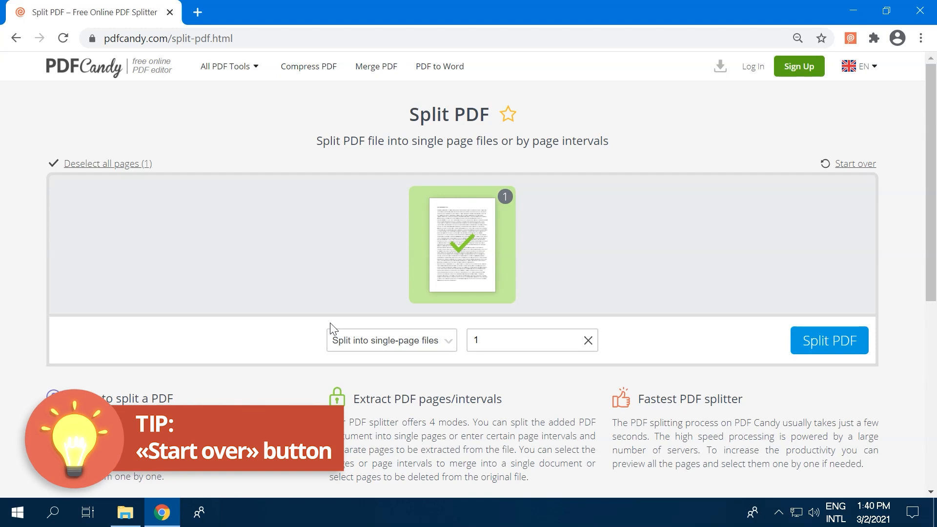
mouse_move(849, 179)
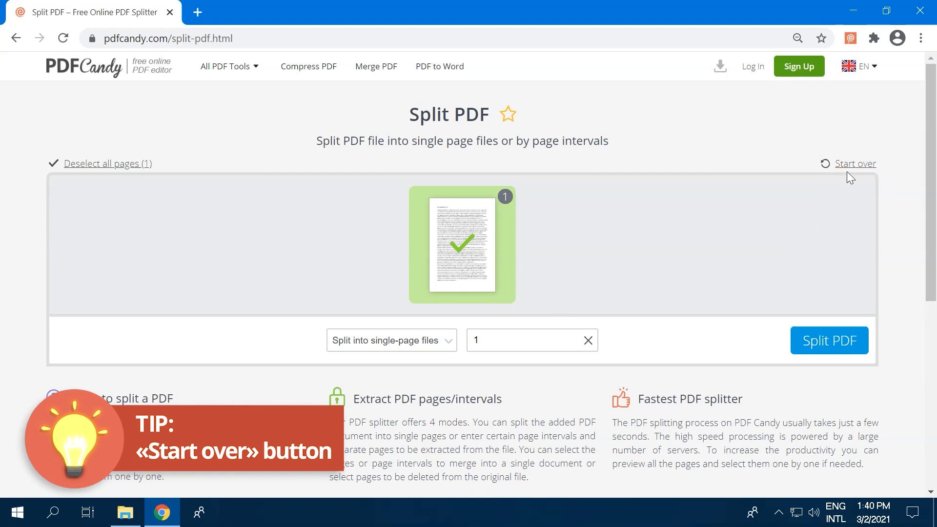
click(855, 163)
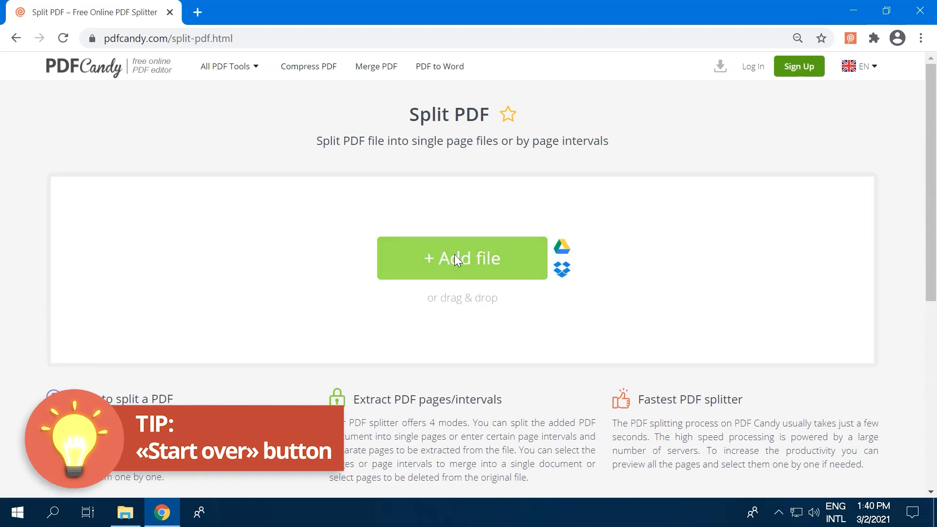
click(462, 258)
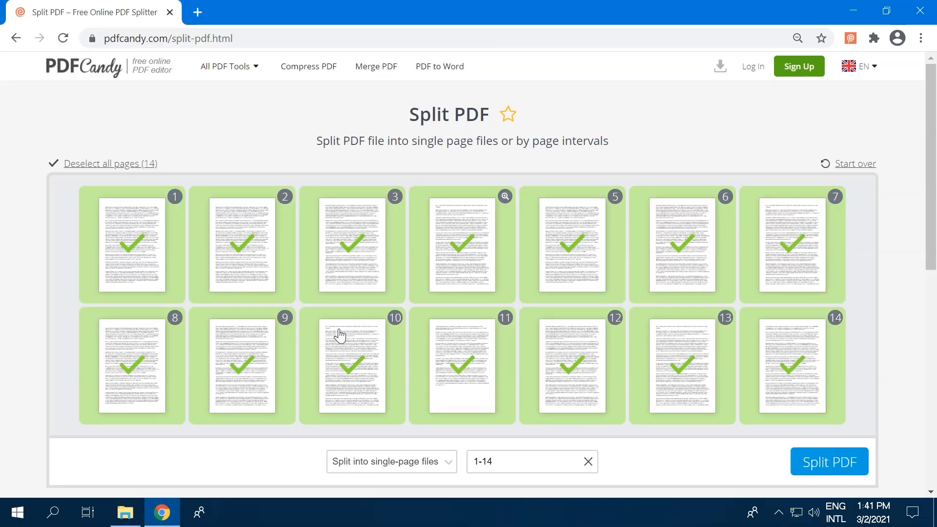
mouse_move(416, 441)
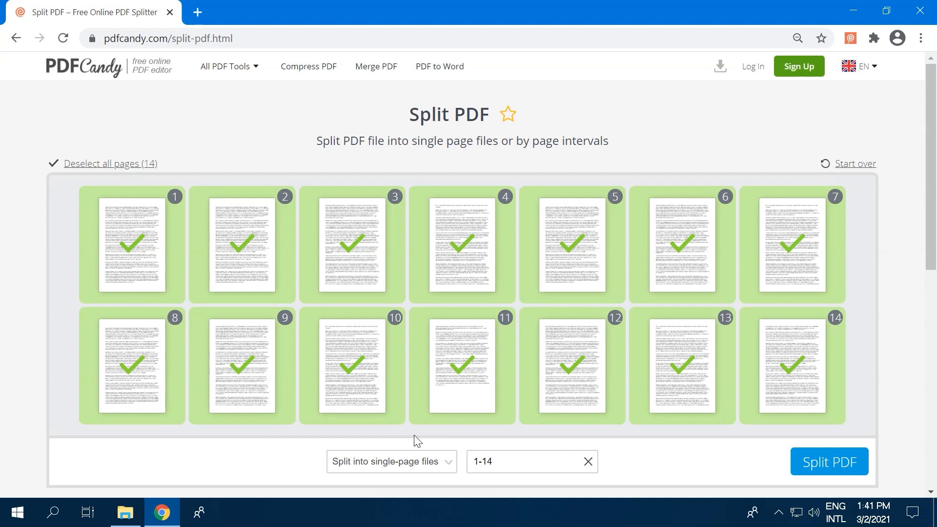
mouse_move(311, 465)
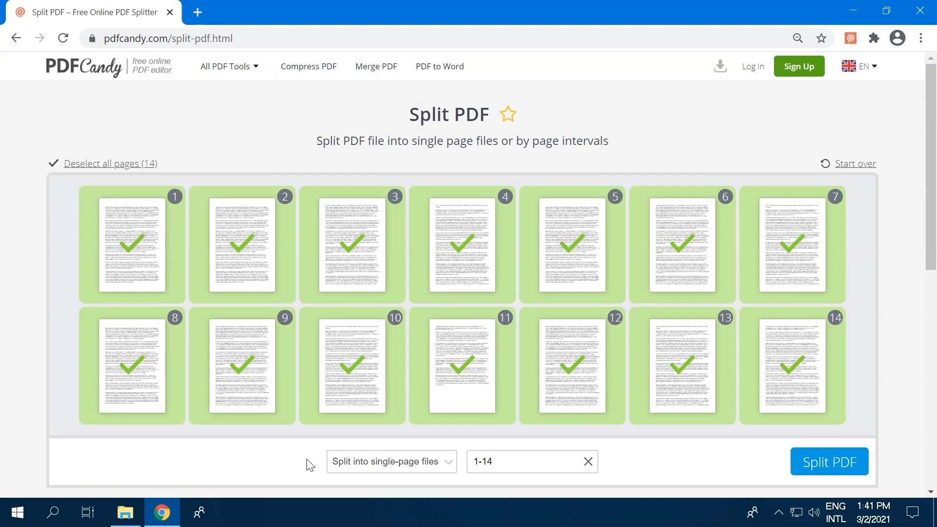
- Deselect all pages, choose Merge selected pages, and mark pages 1, 3, 5, 8, 10 and 11-13
click(109, 162)
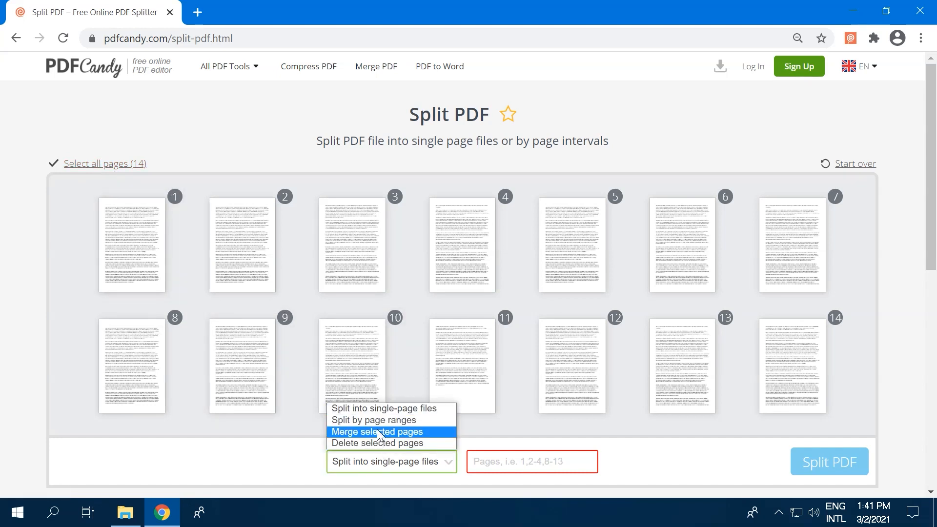
click(377, 431)
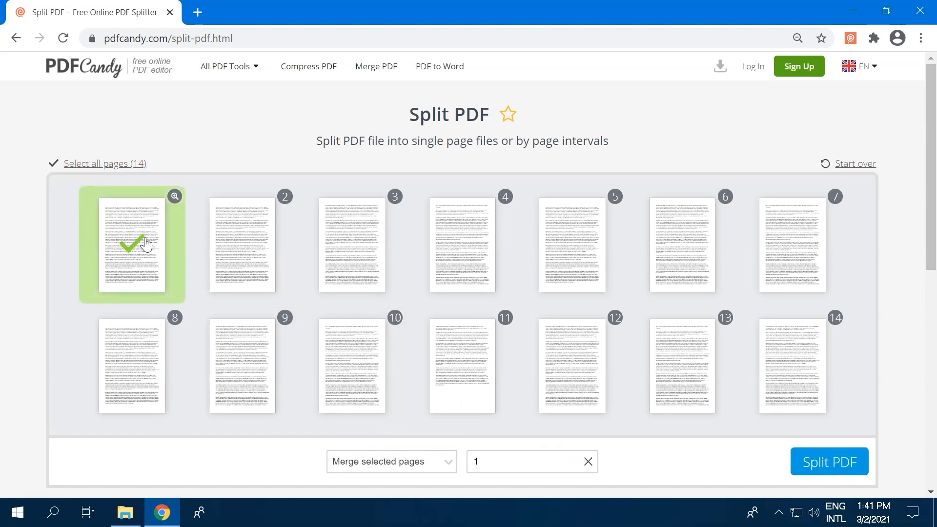
click(571, 244)
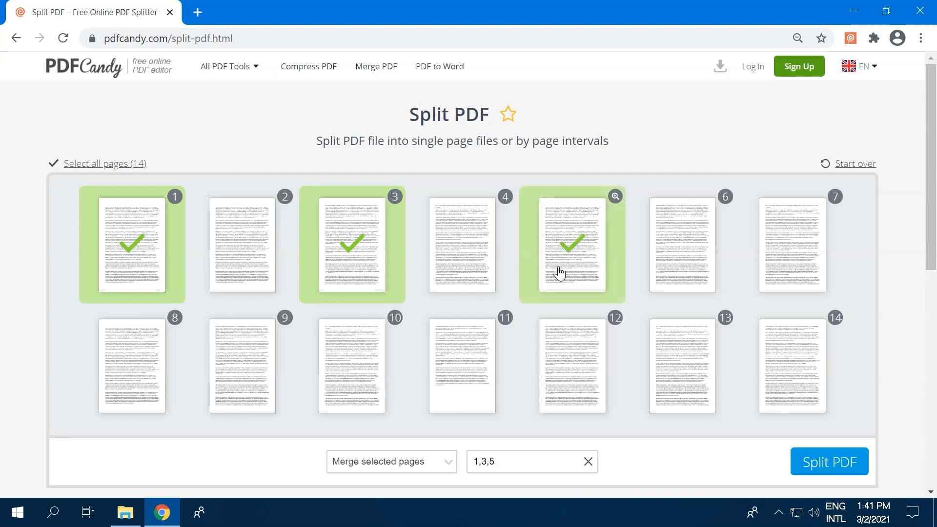
click(531, 461)
text(,8,10,)
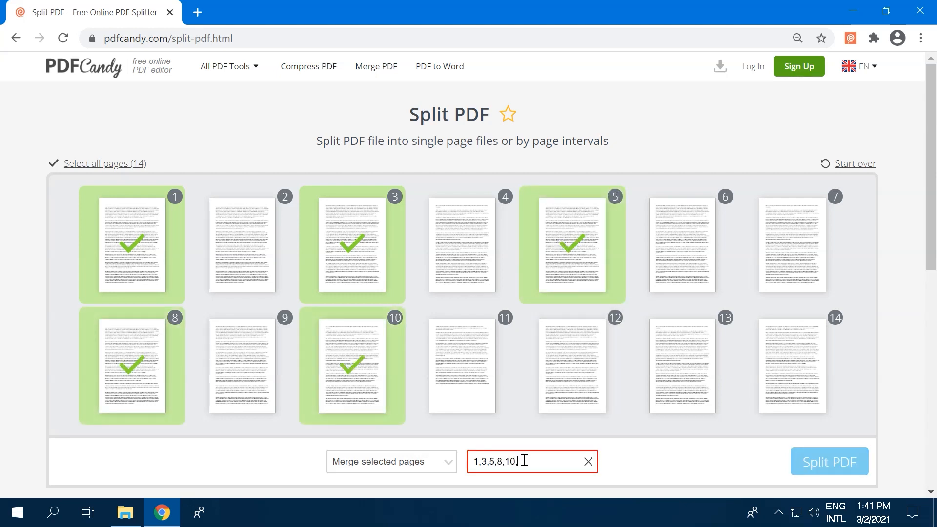
text(11-13)
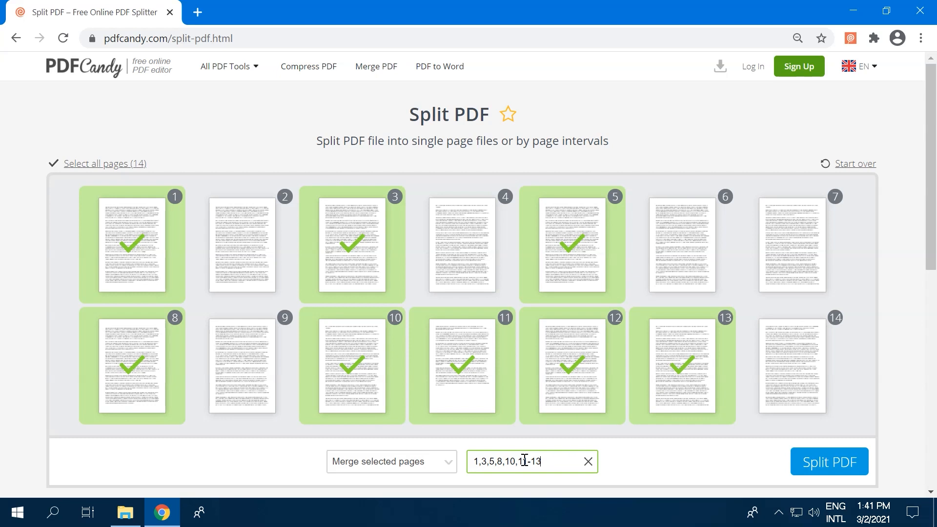
- Switch the split mode to Split by page ranges, then return to the tools home page
click(390, 461)
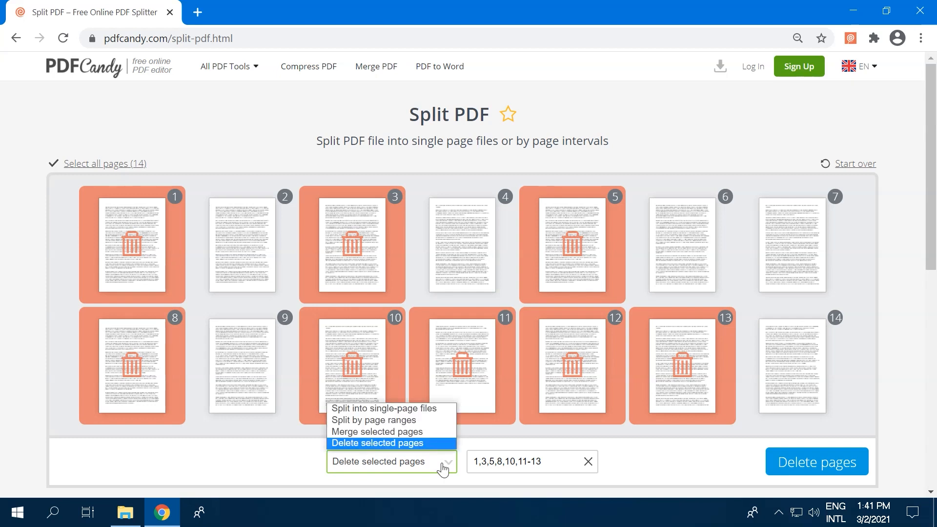
click(375, 419)
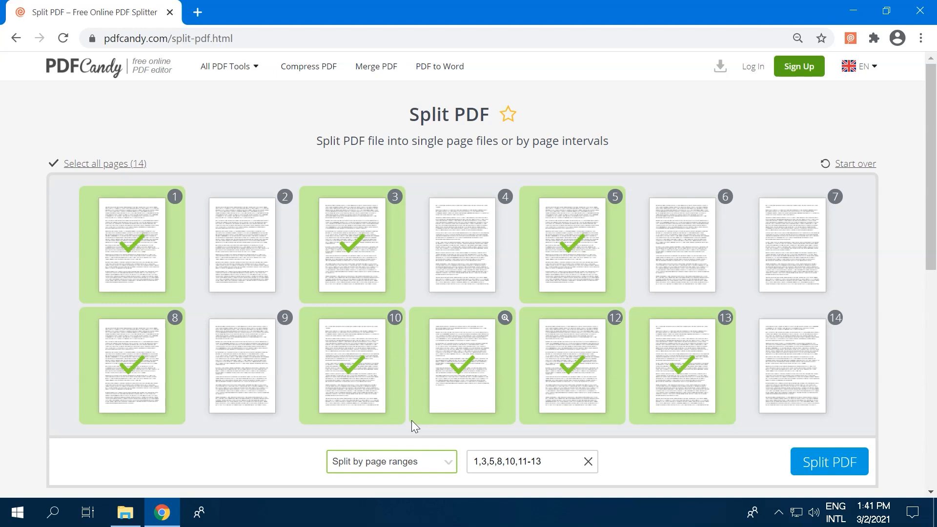
click(828, 461)
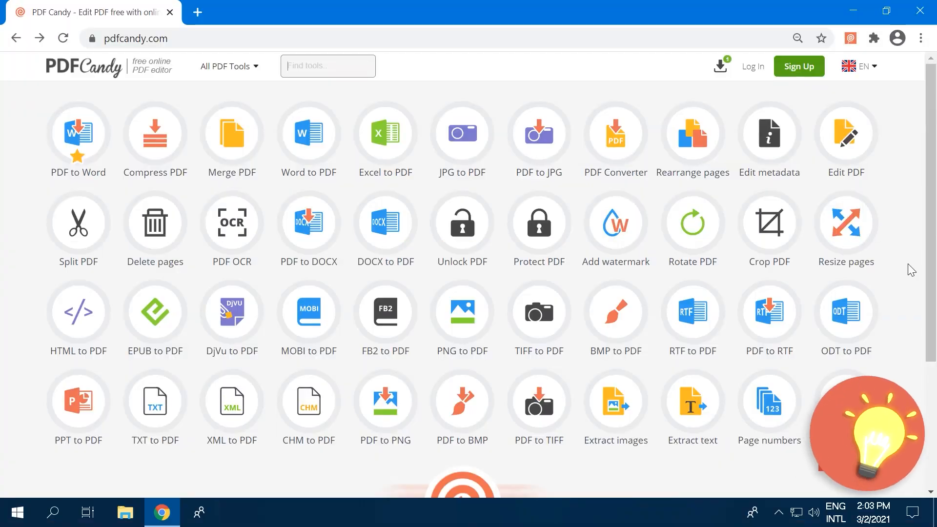
- Open the PDF Candy Desktop for Windows page and scroll through its features to System Requirements
scroll(down, 3)
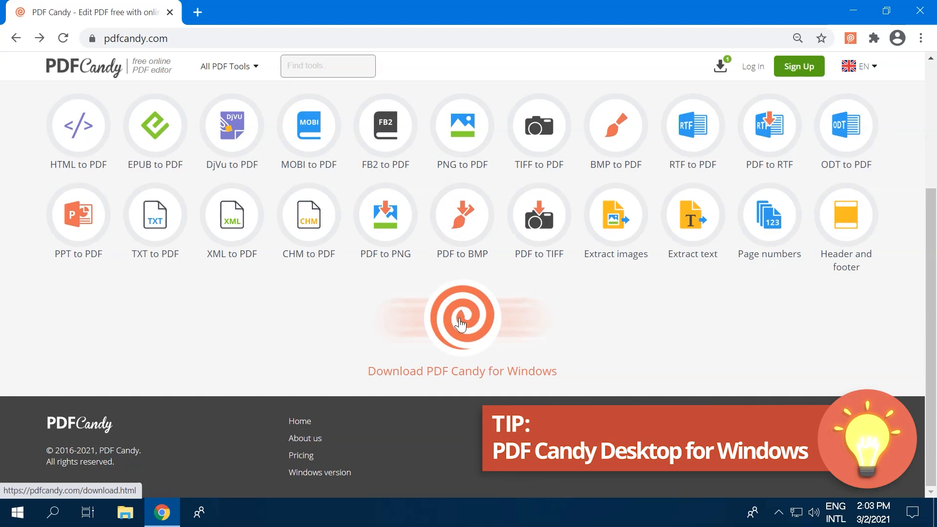
click(460, 316)
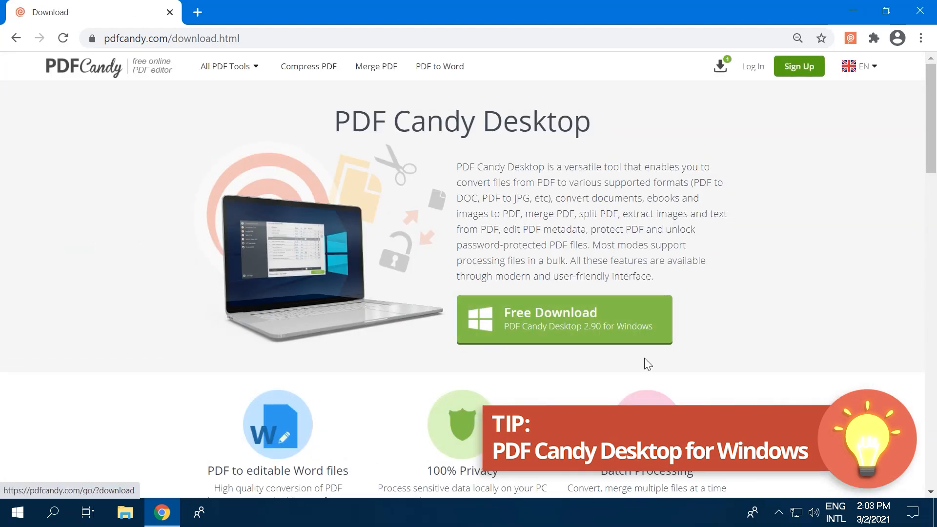
scroll(down, 3)
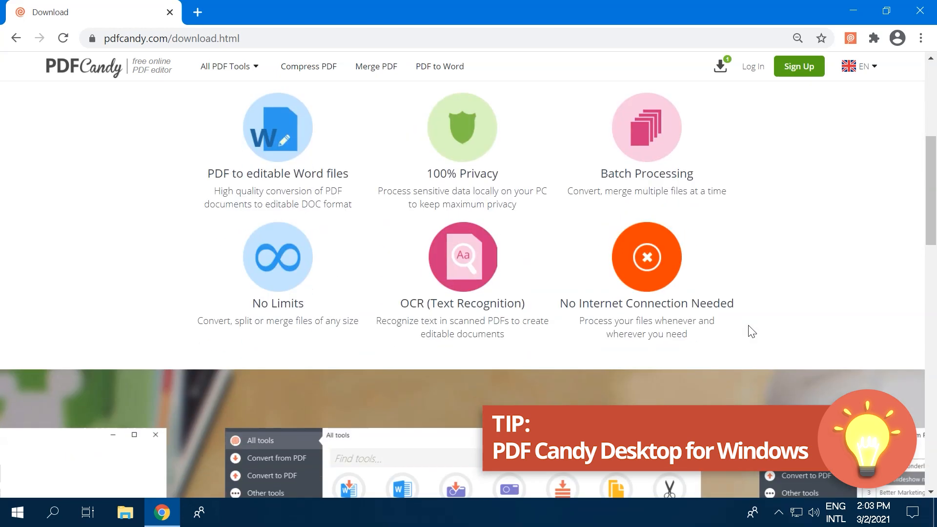
scroll(down, 3)
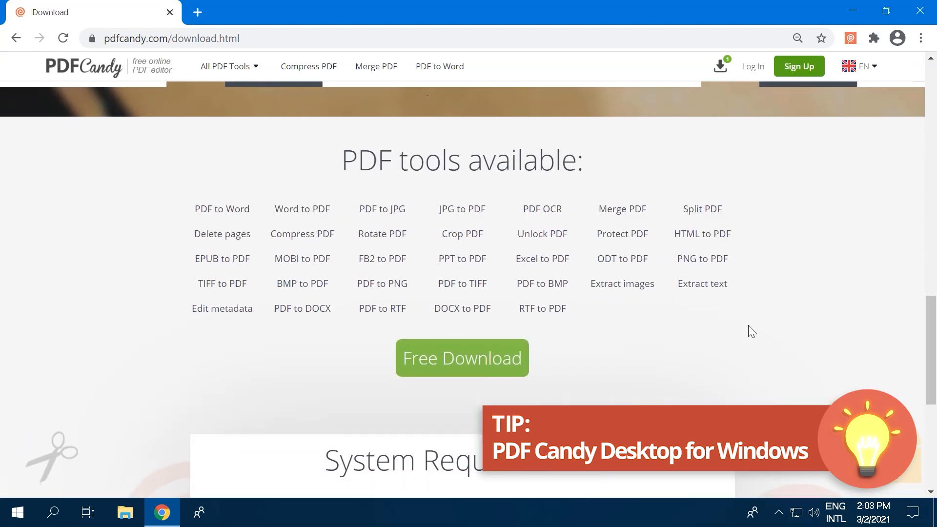
scroll(down, 3)
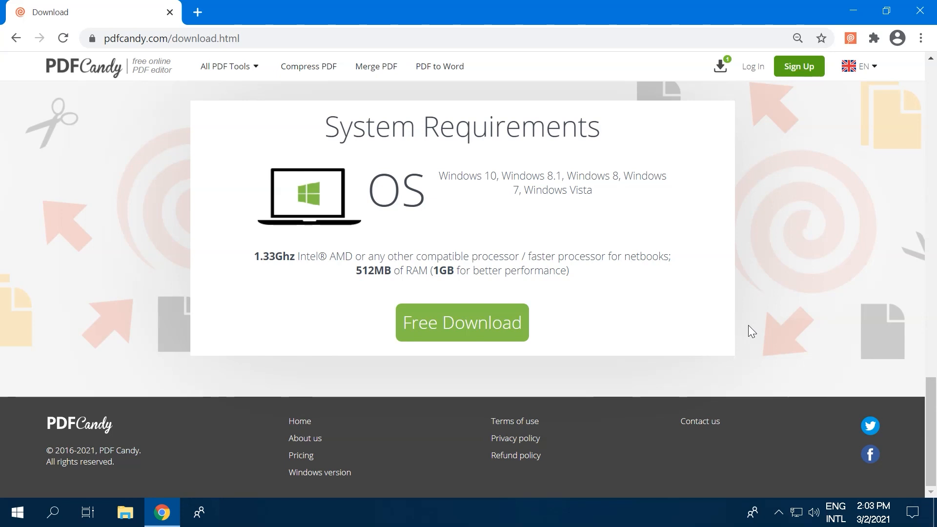
click(462, 322)
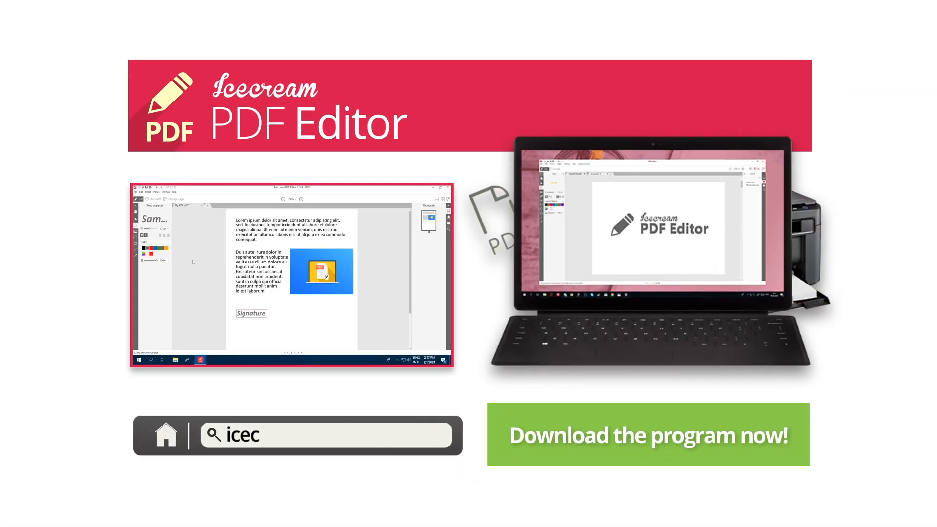
text(icecreamapps.com)
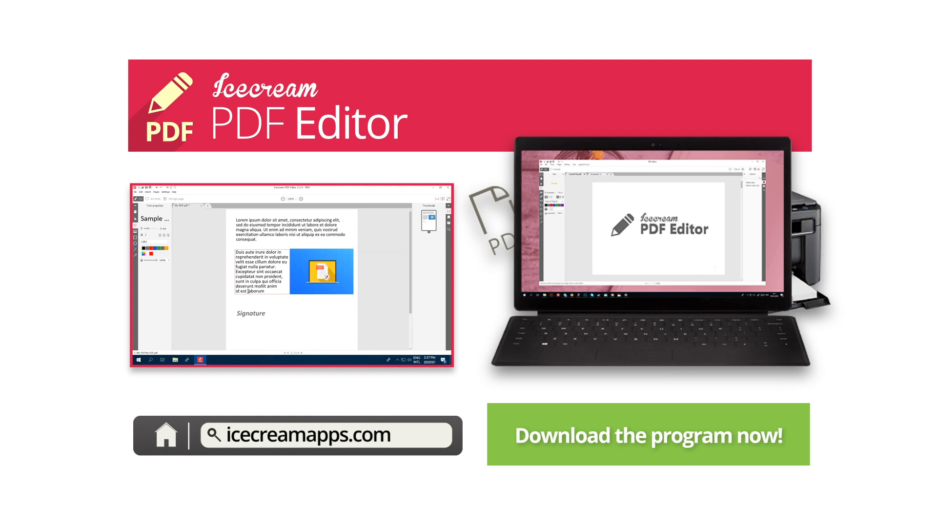